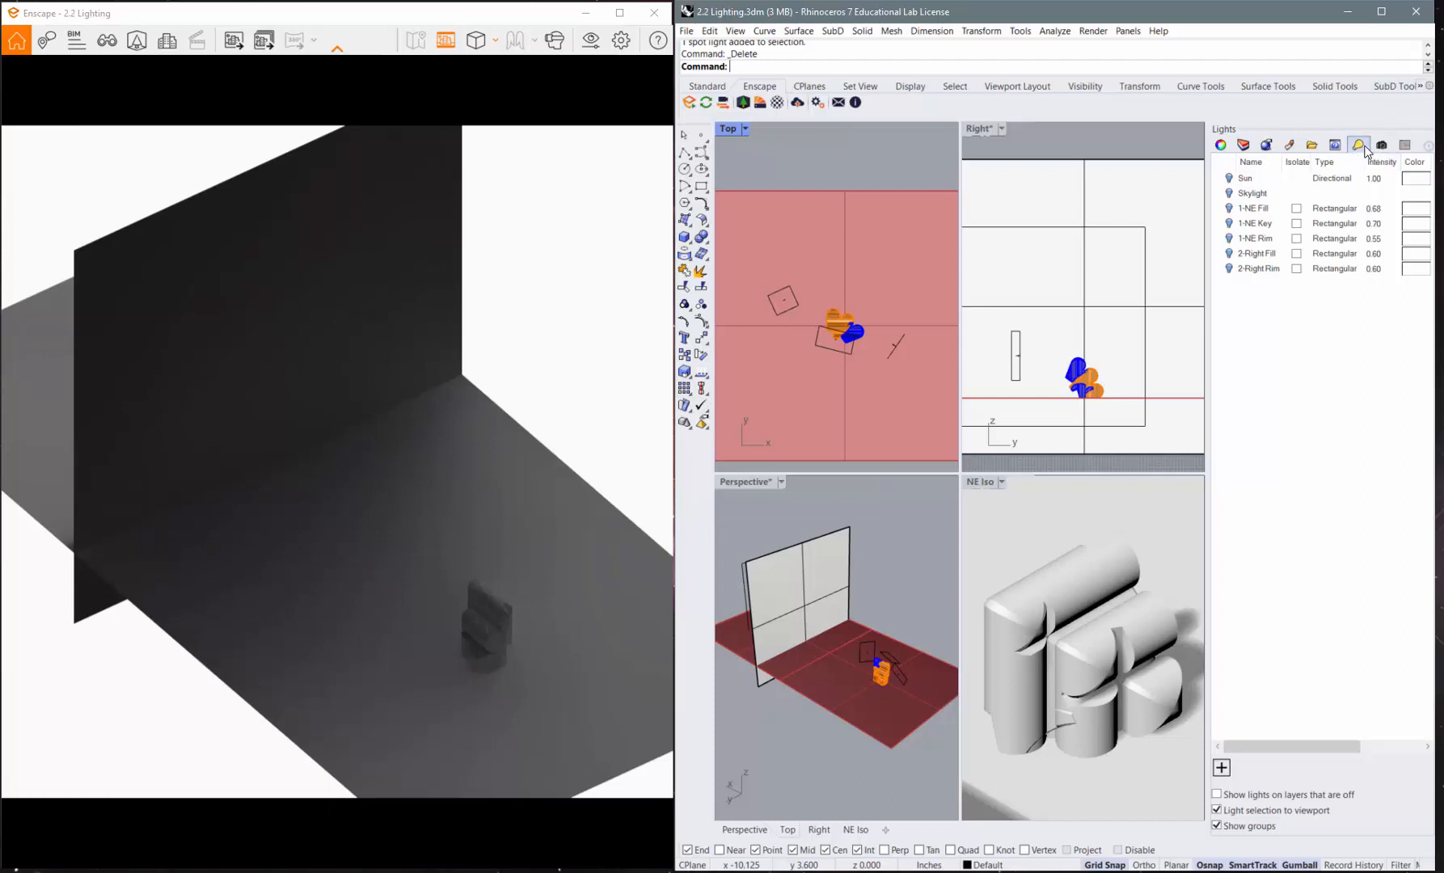
- Show the scene's light list and open the add-light type menu
{"action": "left_click", "coordinate": [1358, 145]}
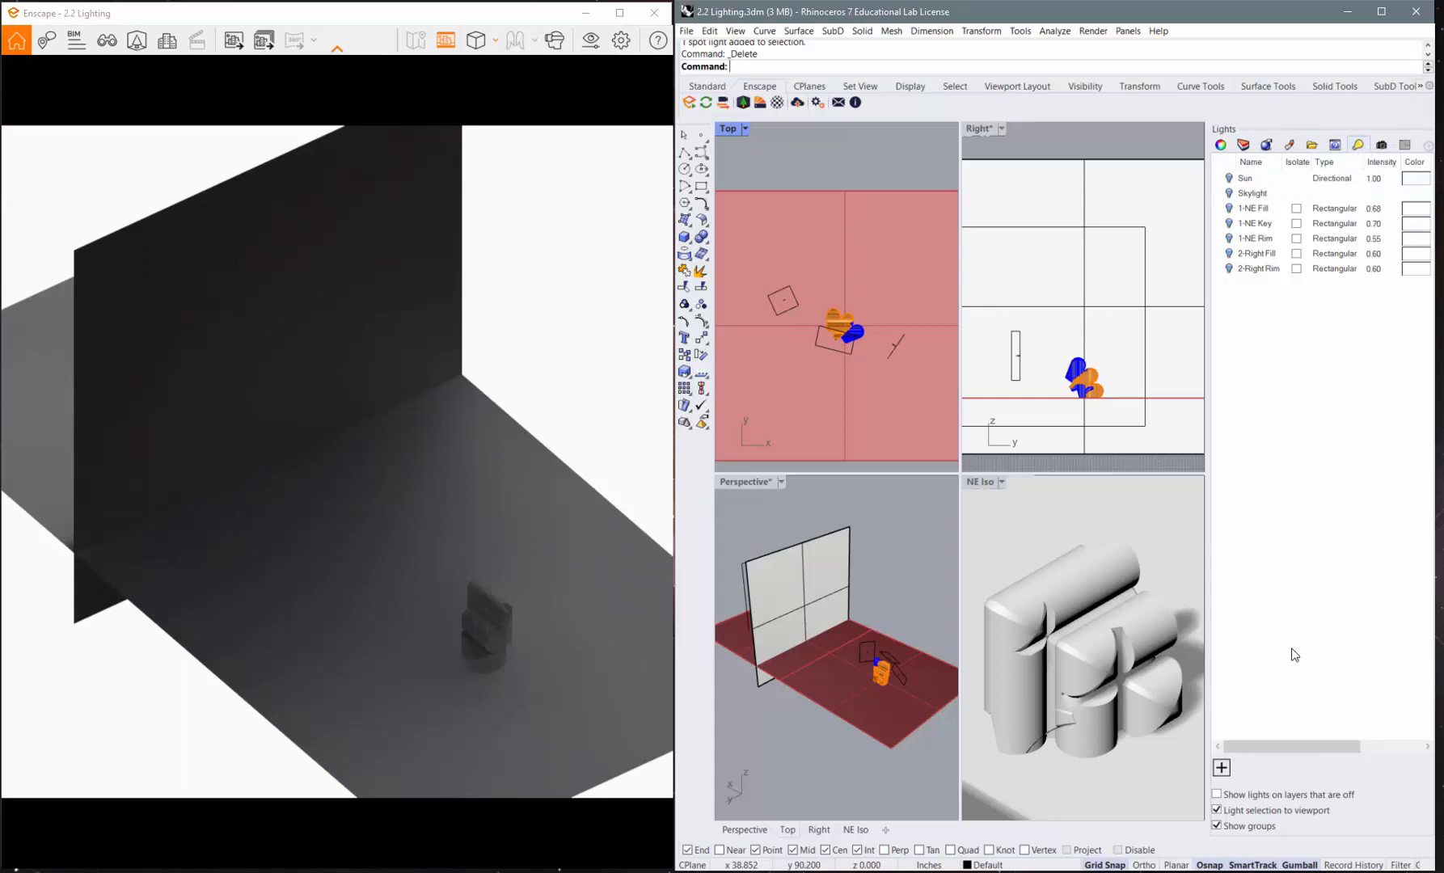
{"action": "left_click", "coordinate": [1222, 767]}
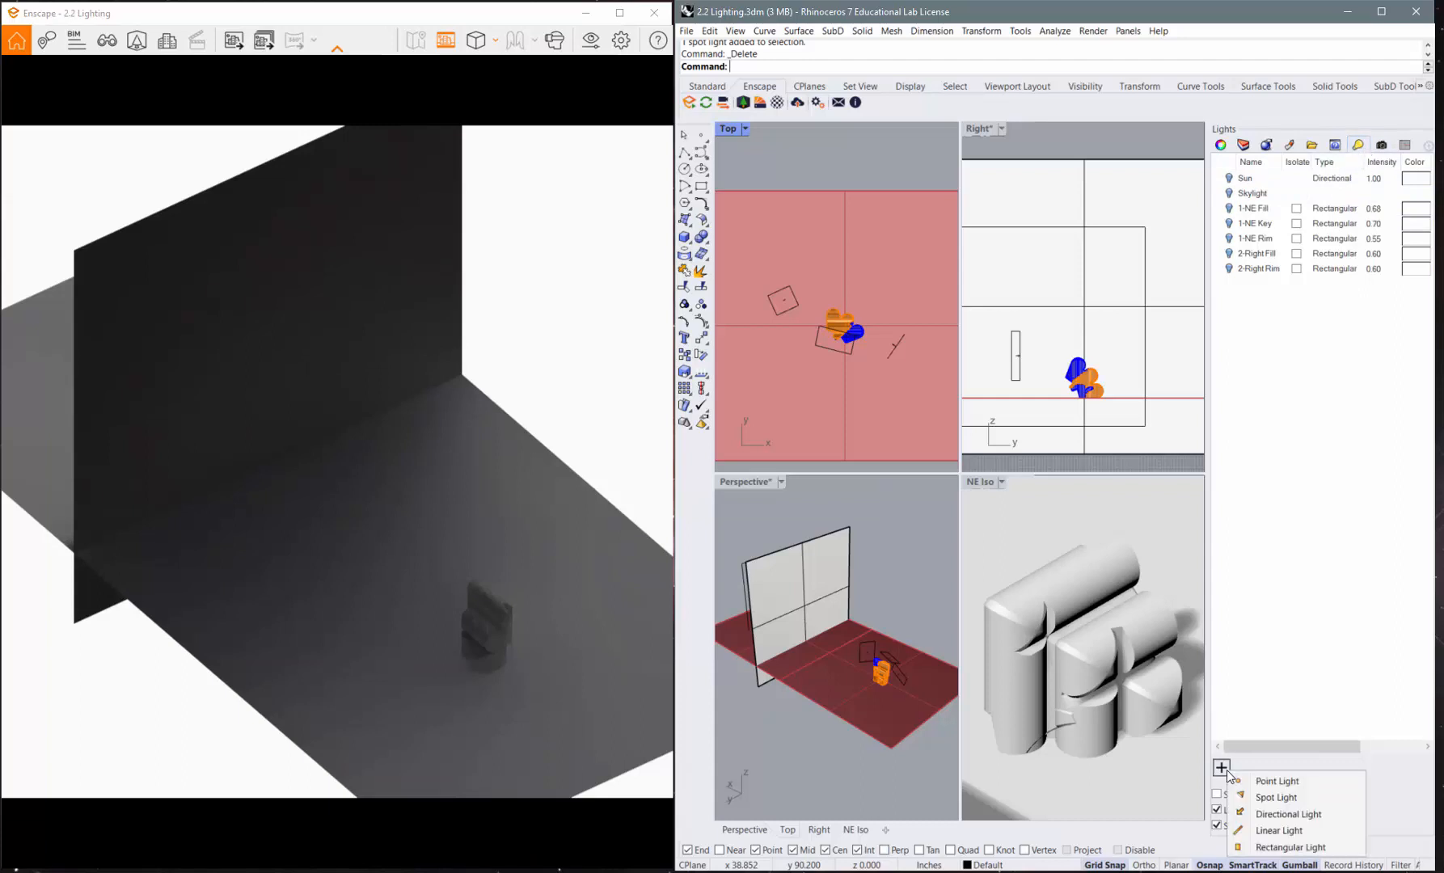
{"action": "mouse_move", "coordinate": [1287, 815]}
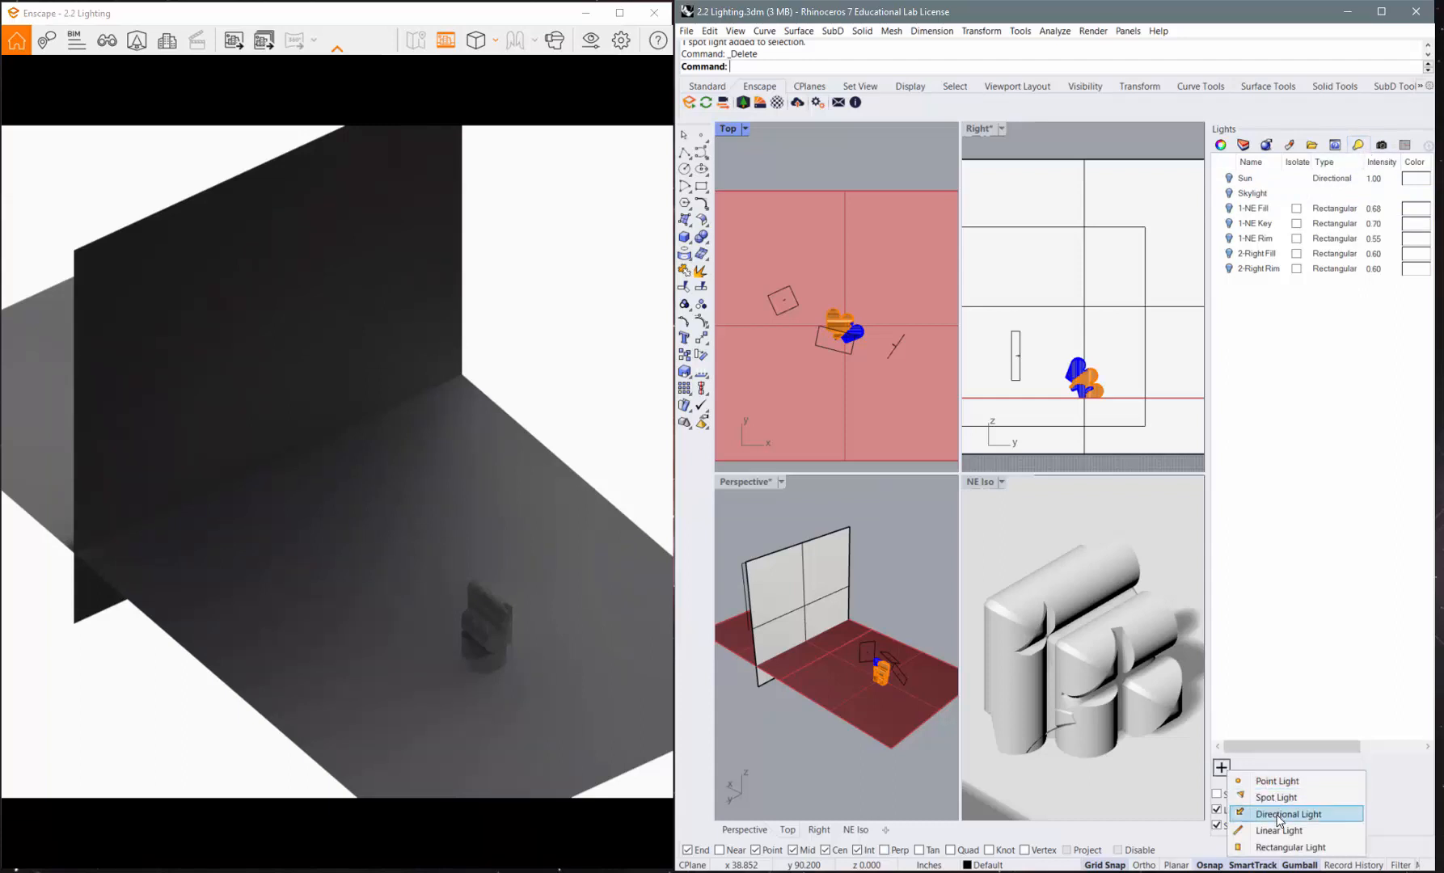
- Start placing a new Point light from the add-light menu
{"action": "left_click", "coordinate": [1278, 782]}
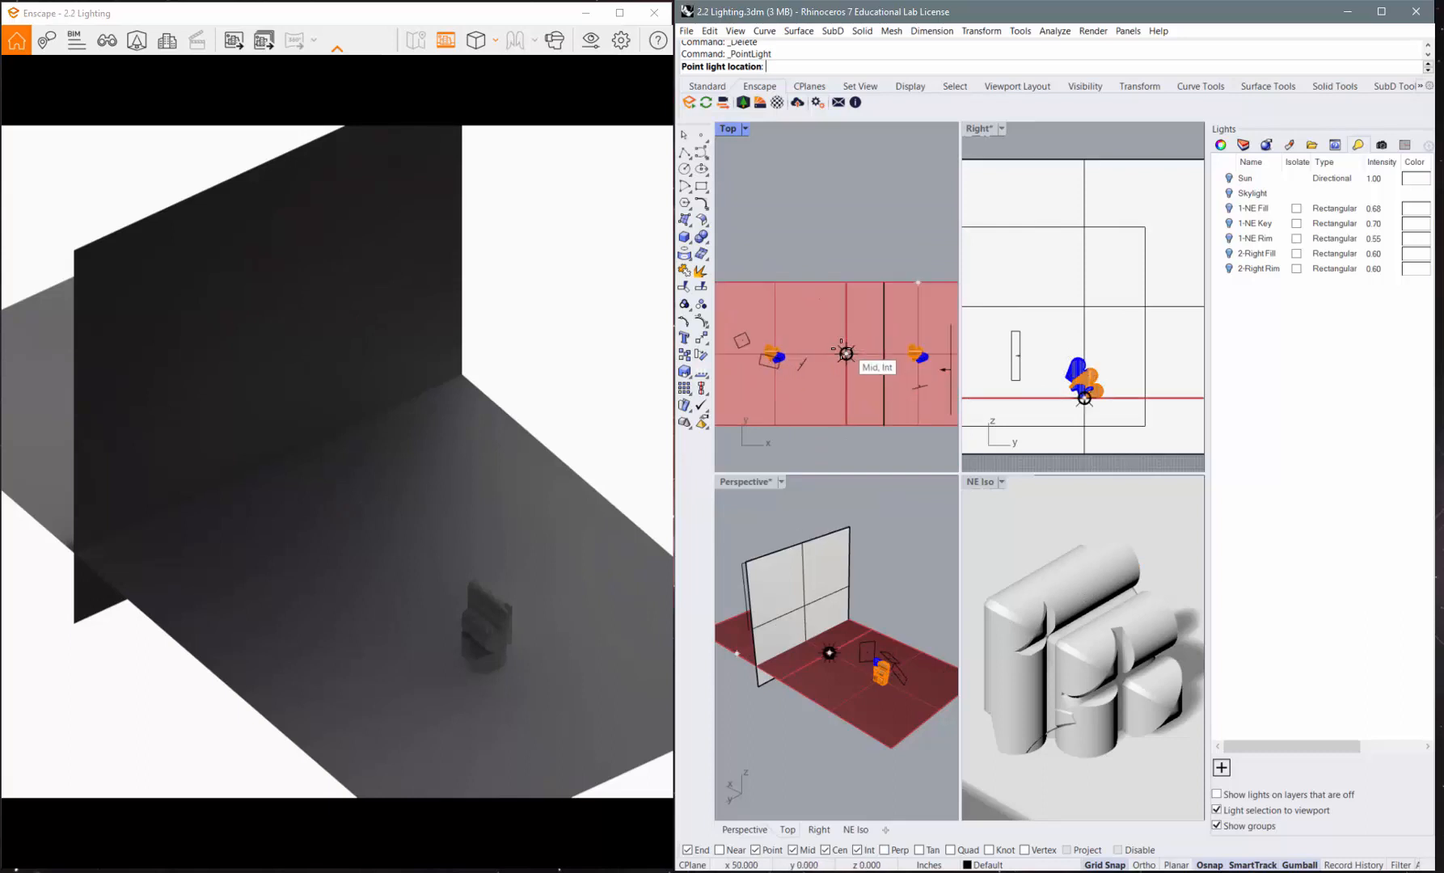
{"action": "mouse_move", "coordinate": [823, 353]}
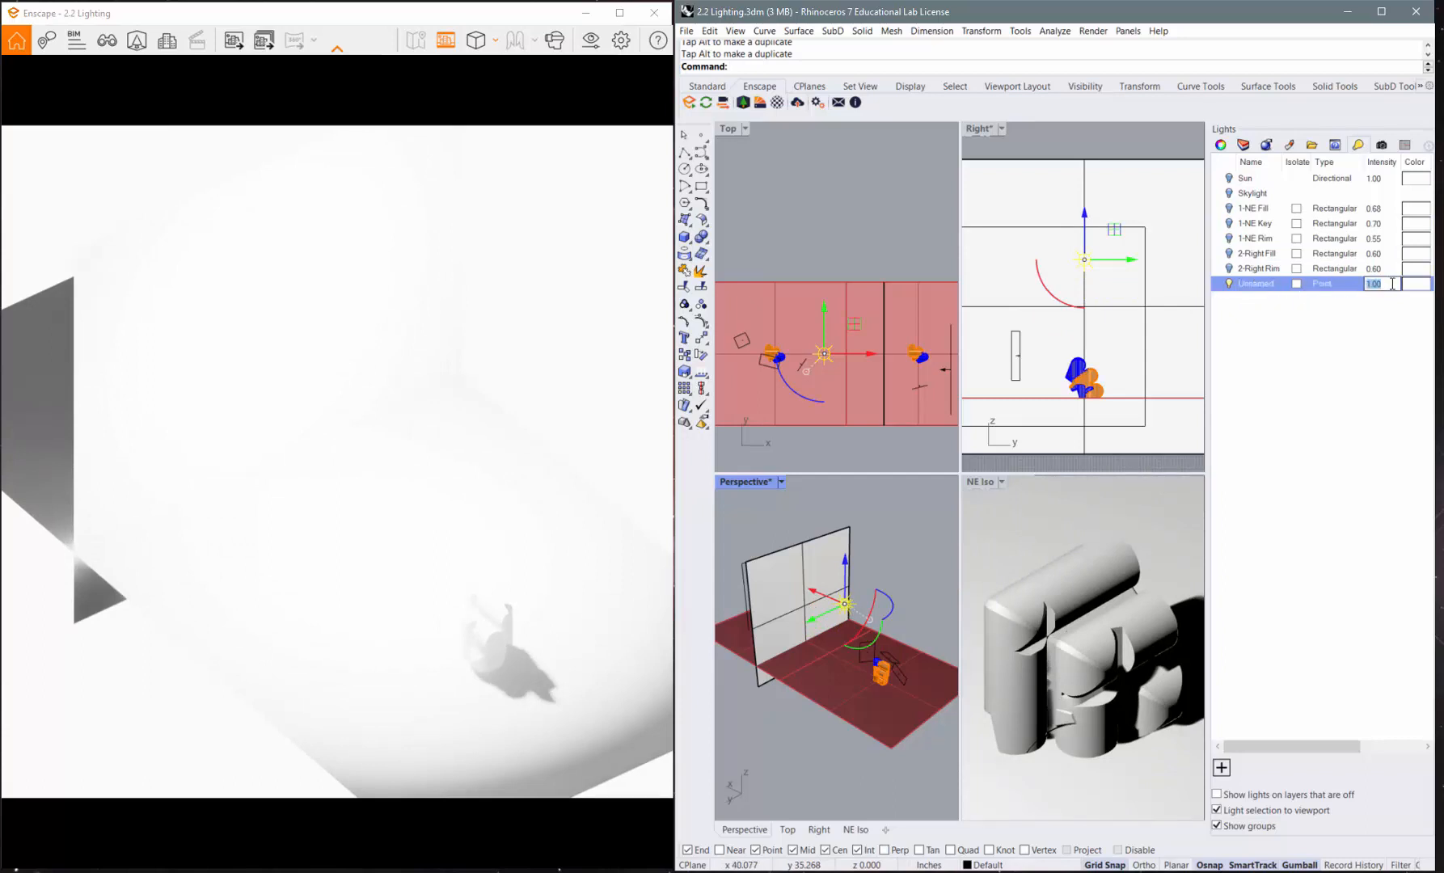
- Set the new Point light's intensity to 0.50
{"action": "type", "text": "0.50"}
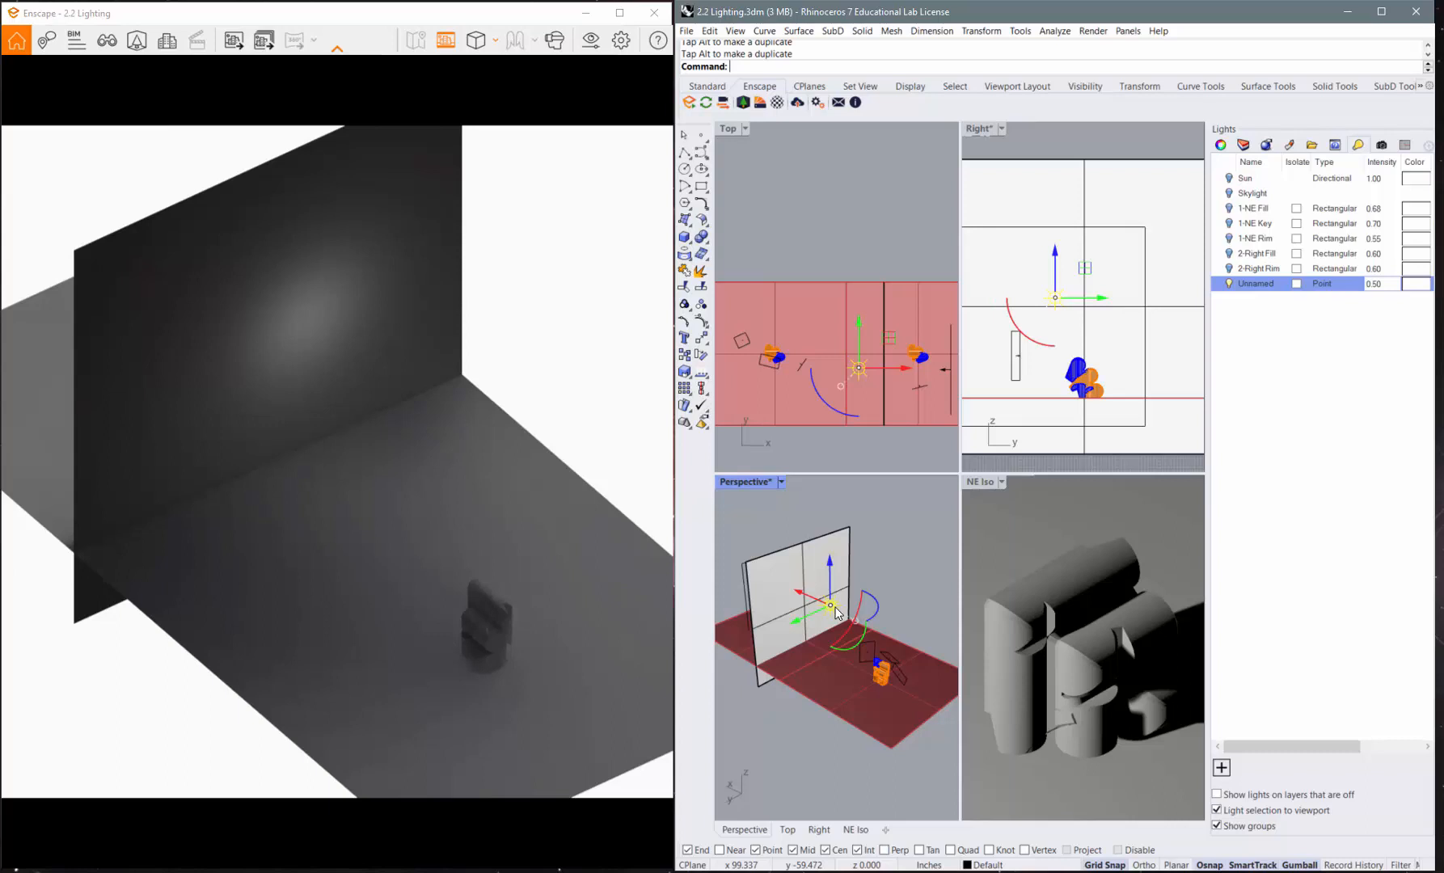
- Delete the unnamed Point light and show the light-type choices again
{"action": "key", "text": "Delete"}
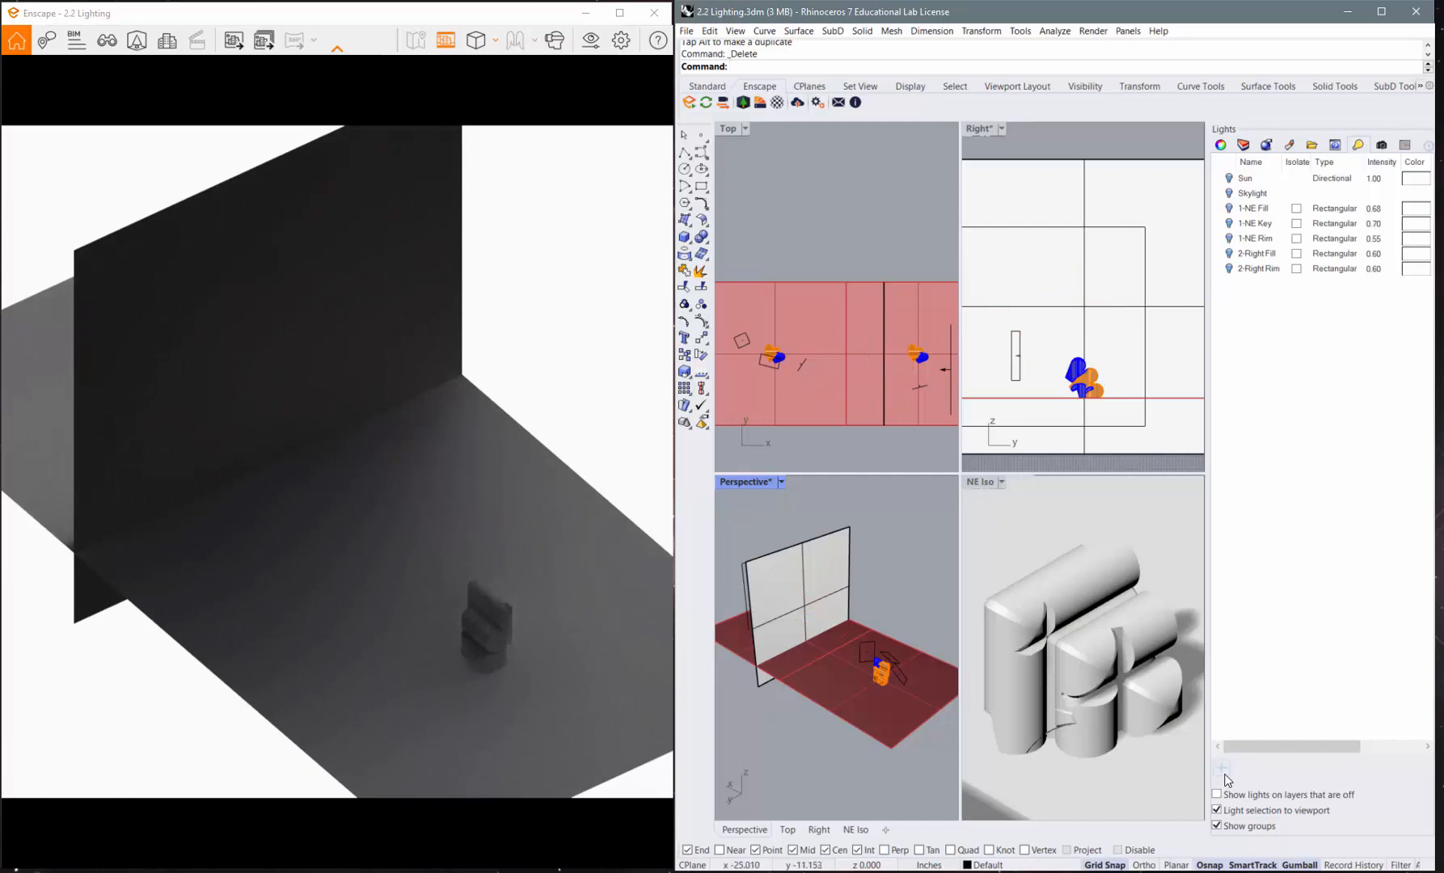
{"action": "left_click", "coordinate": [1222, 767]}
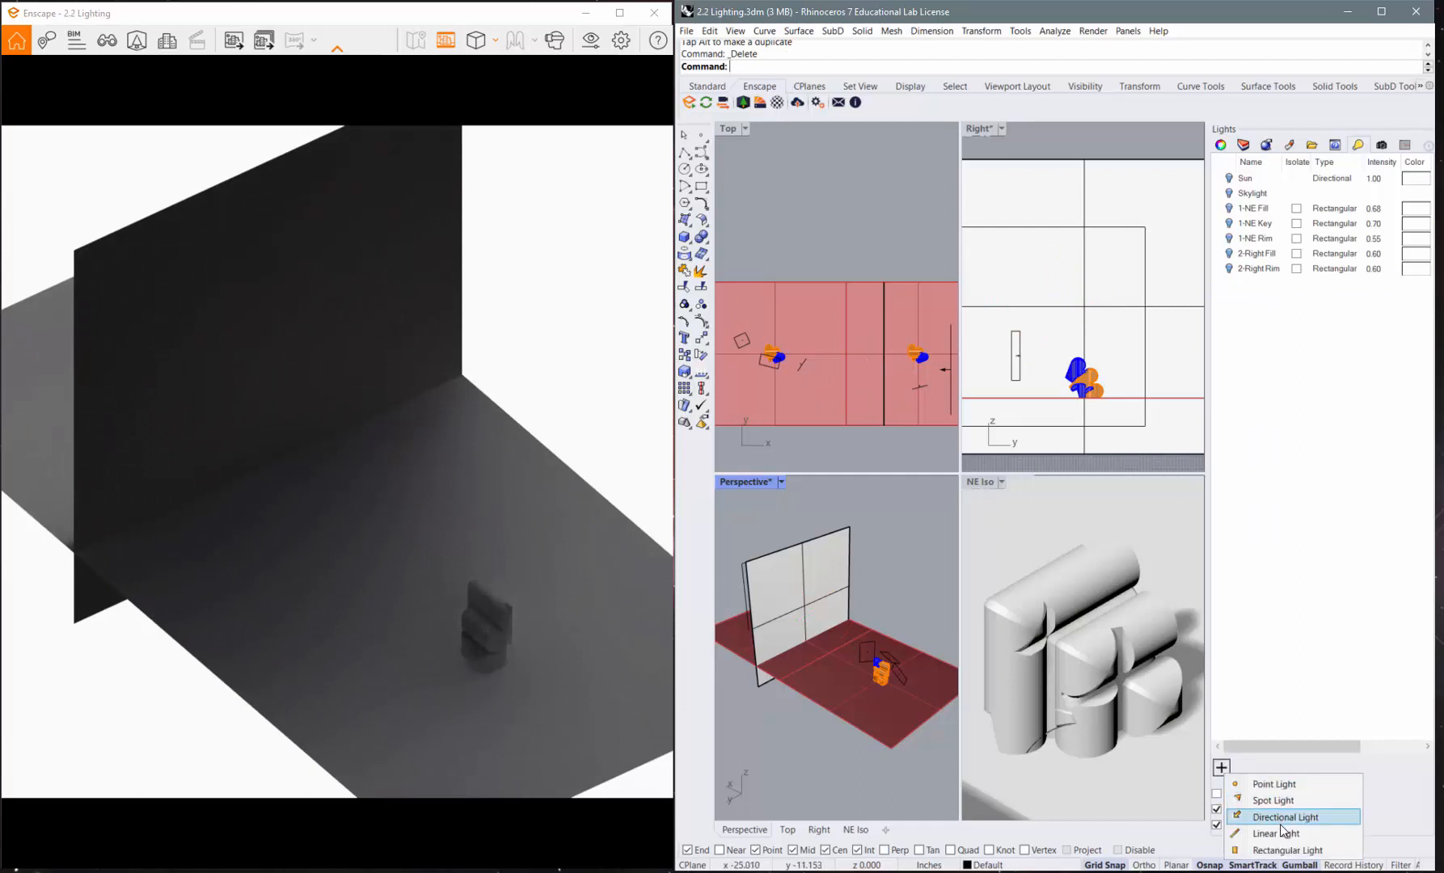
{"action": "mouse_move", "coordinate": [1274, 800]}
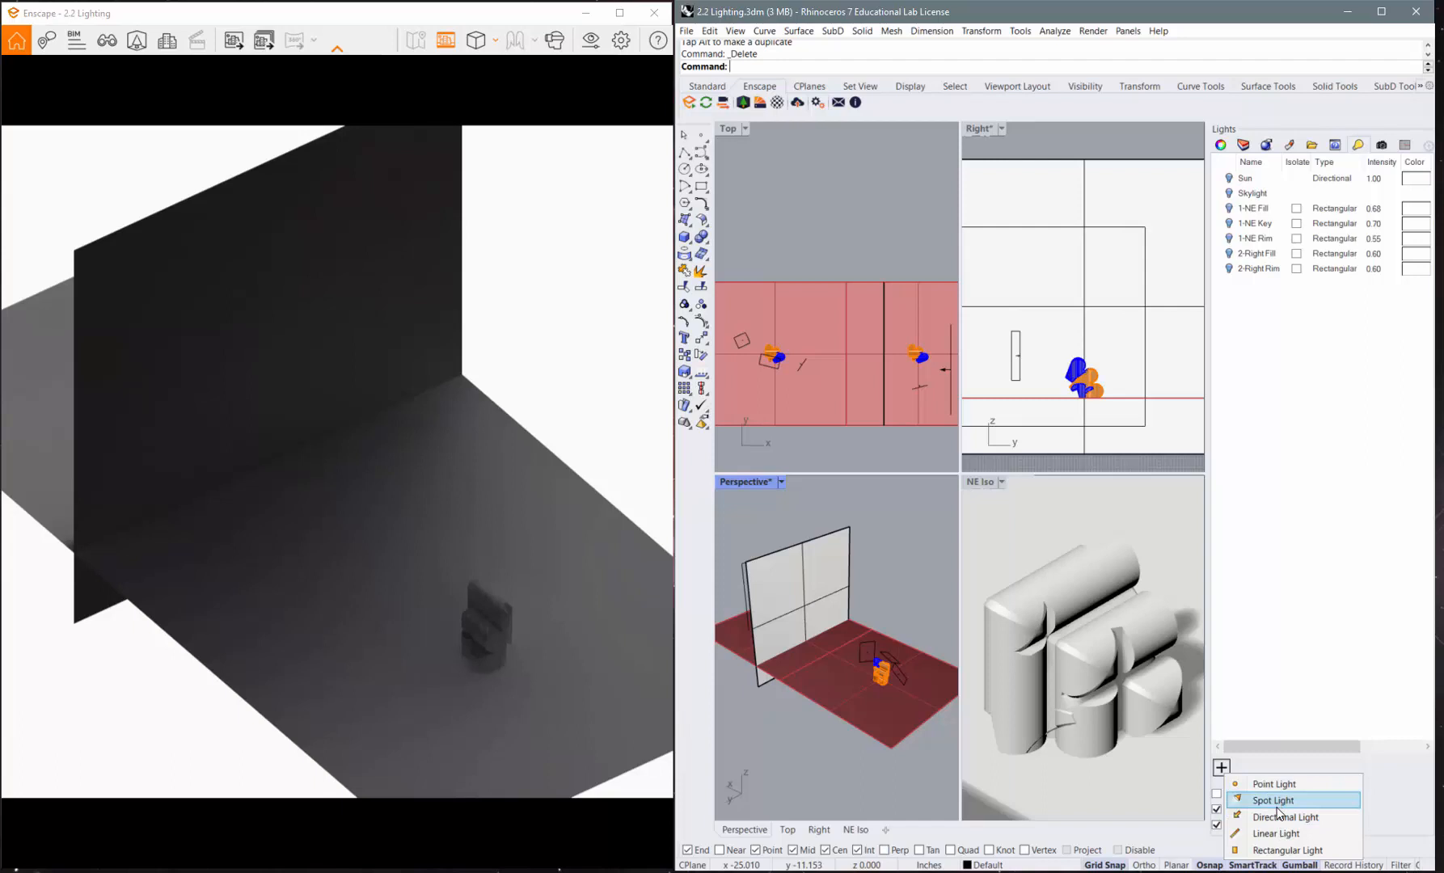
- Start a Spot Light and place its cone base above the figure
{"action": "left_click", "coordinate": [1273, 800]}
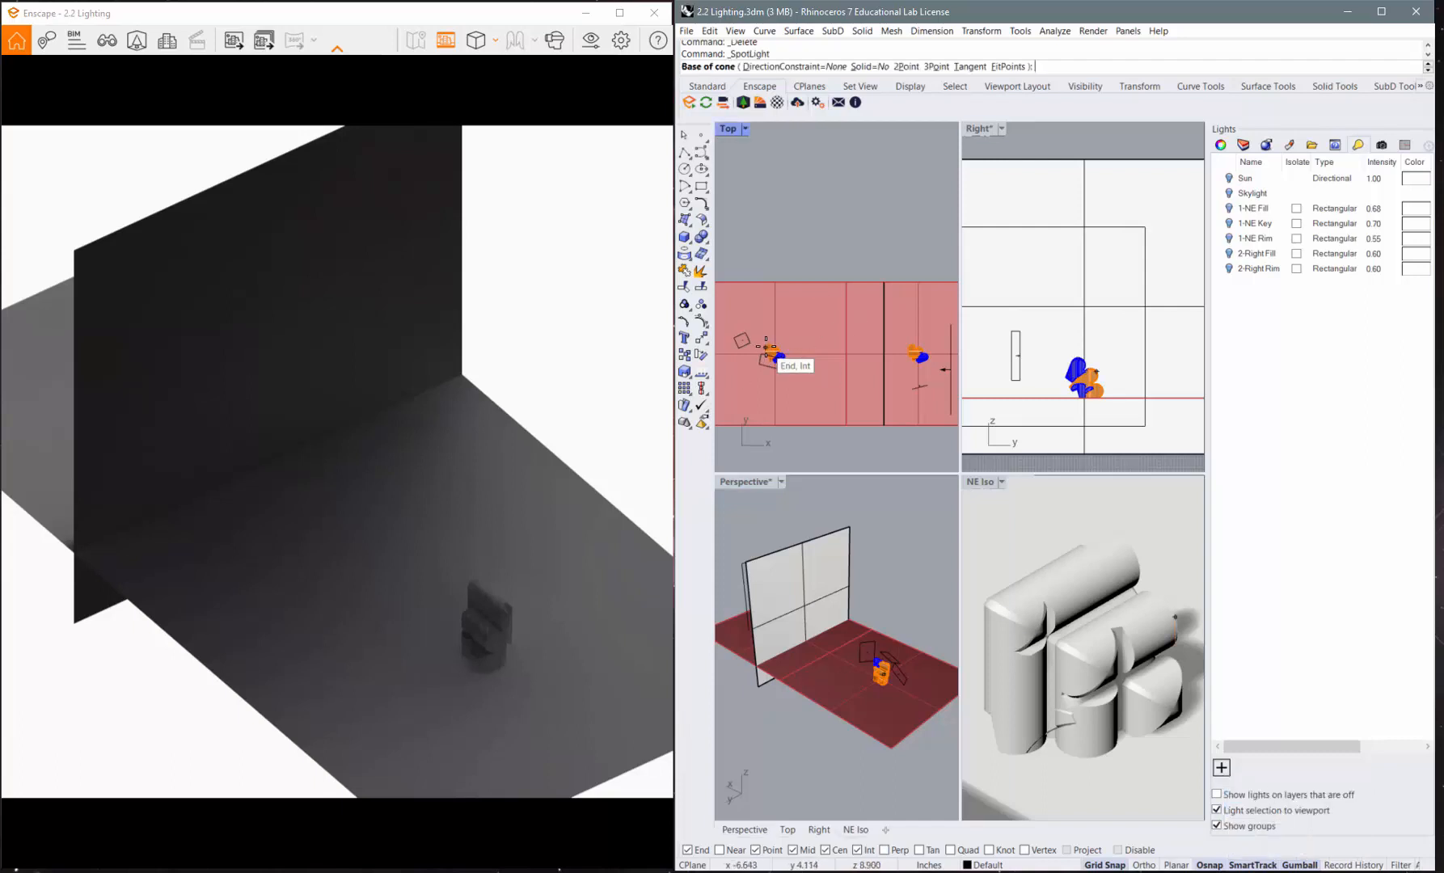
{"action": "left_click", "coordinate": [773, 332]}
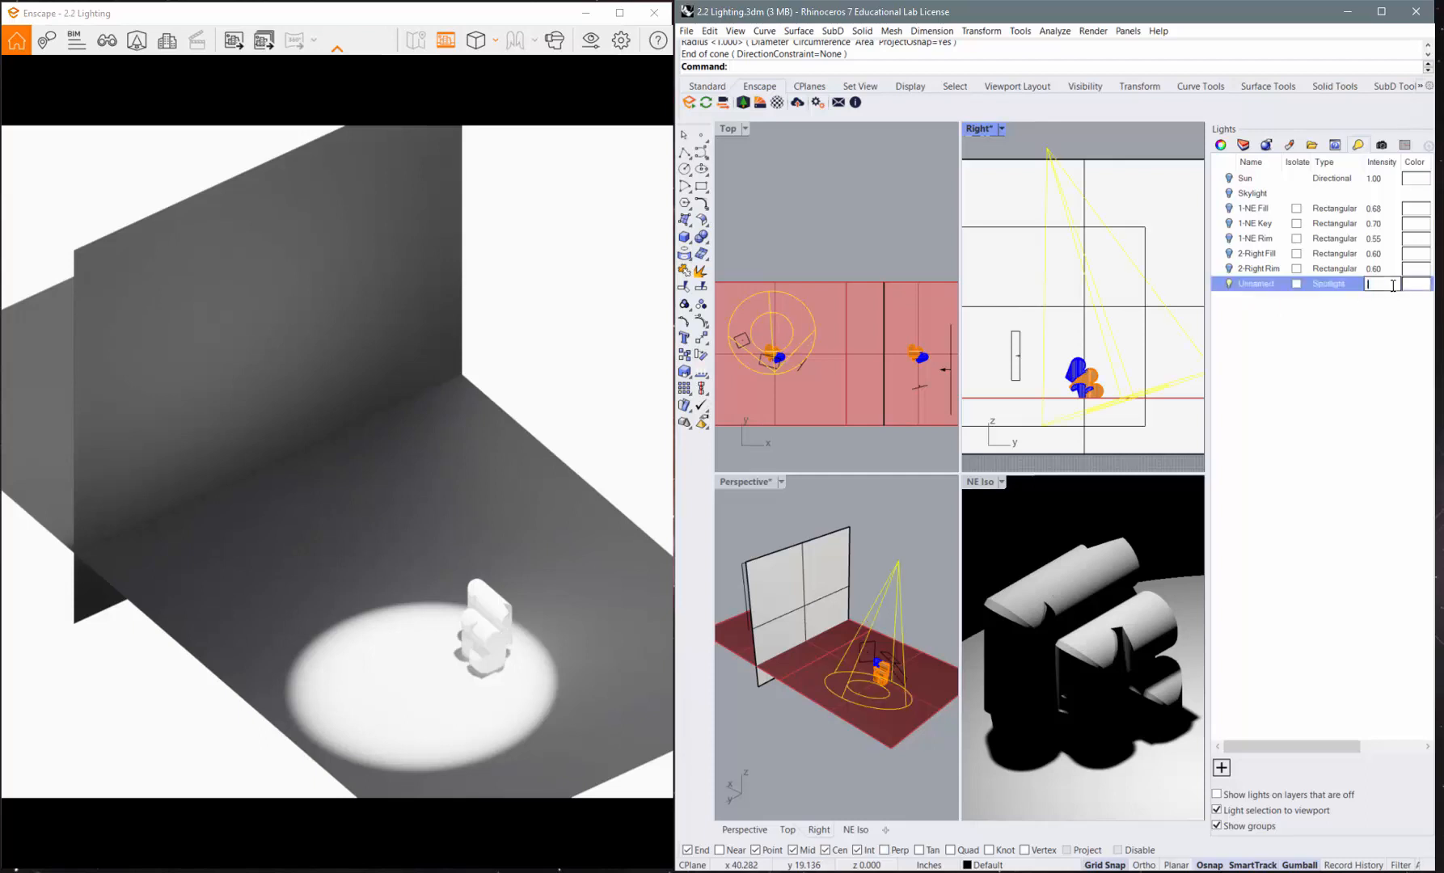
- Enter 0.50, then 0.70, as the spotlight's intensity
{"action": "type", "text": "0.50"}
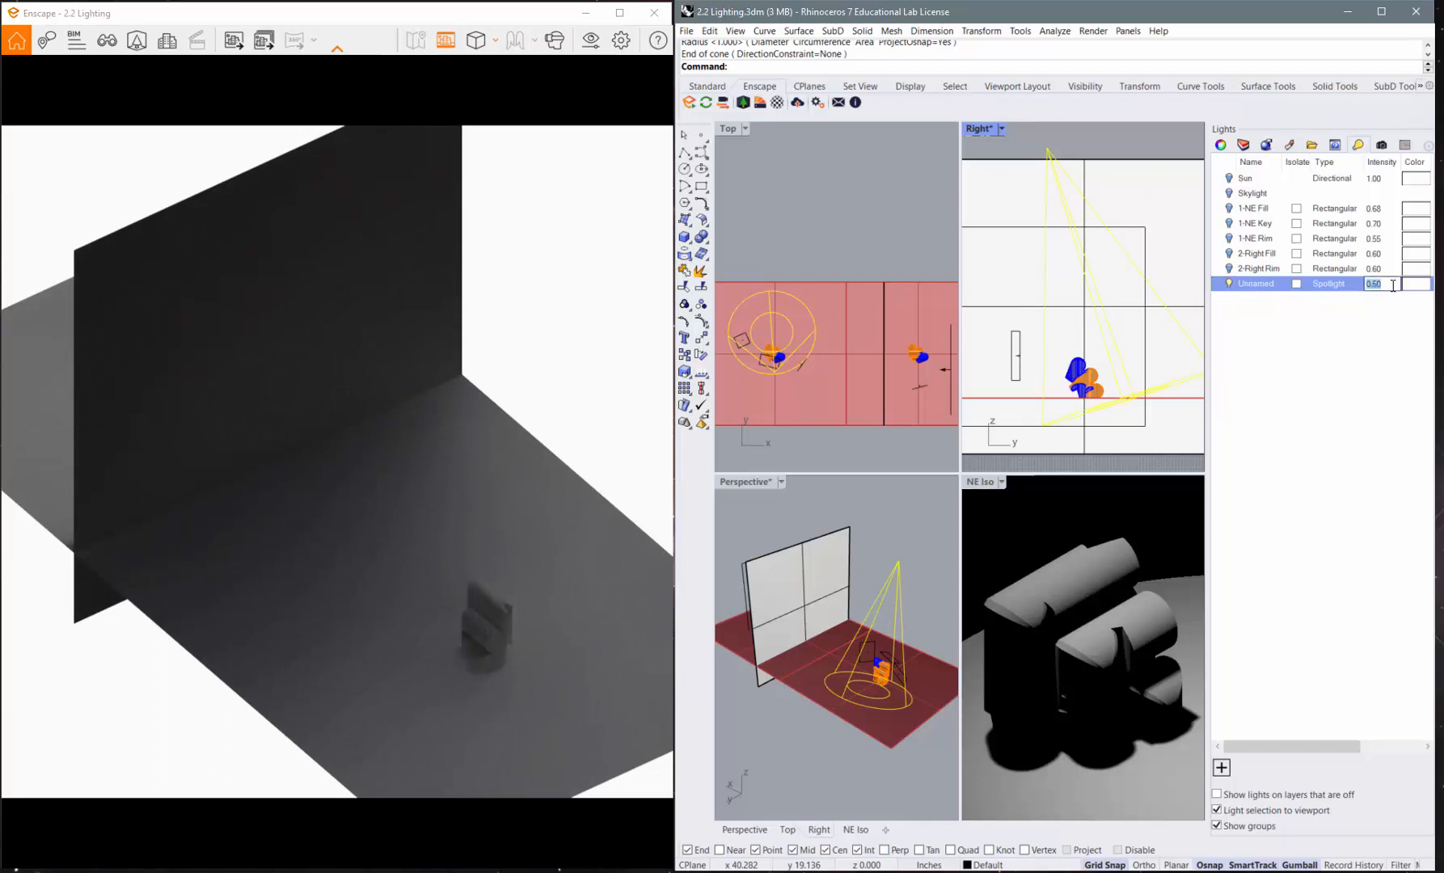
{"action": "type", "text": "0.70"}
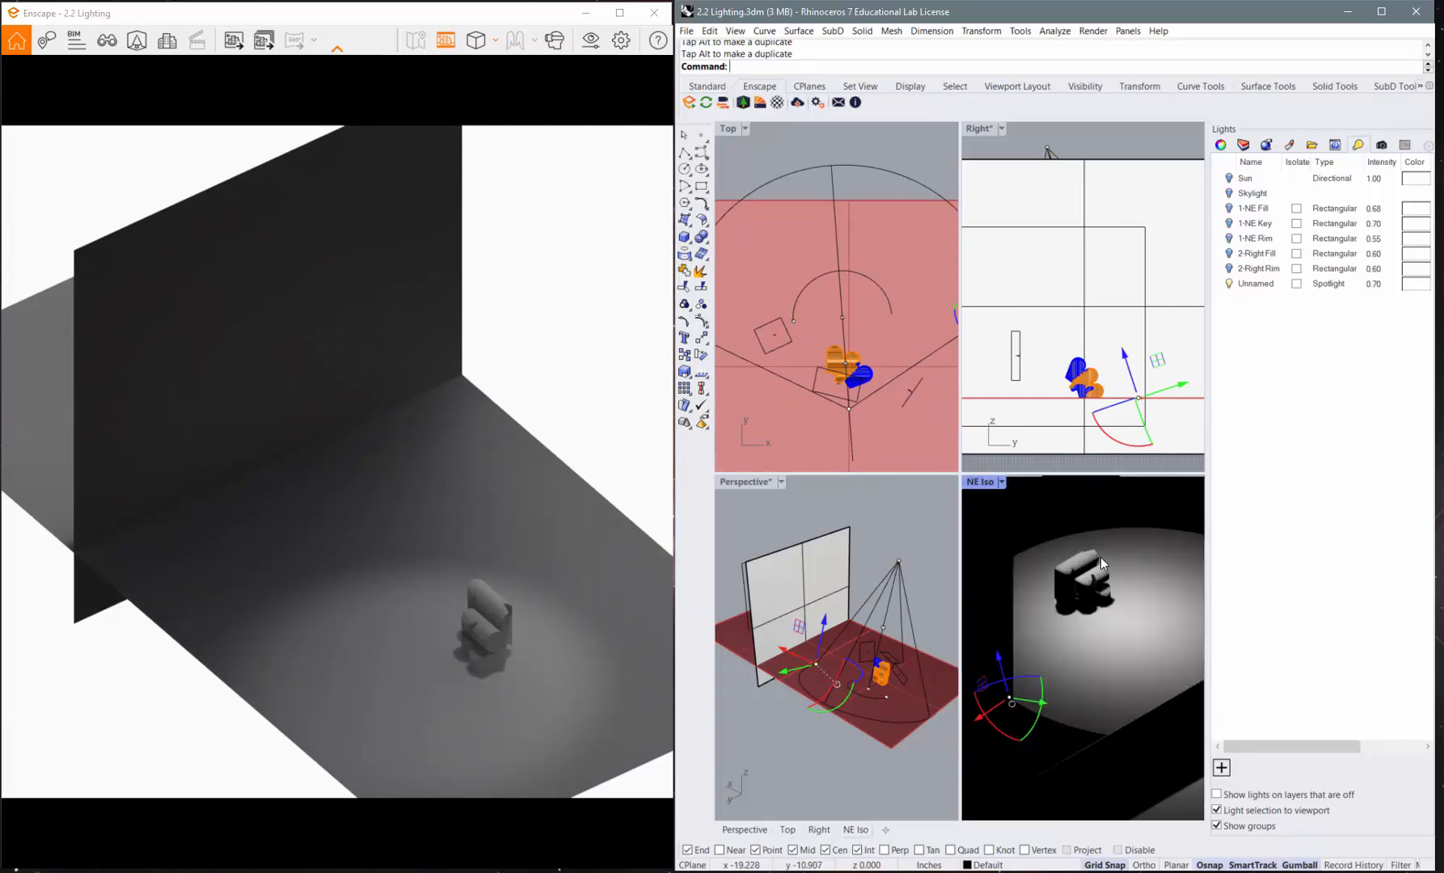
{"action": "mouse_move", "coordinate": [769, 159]}
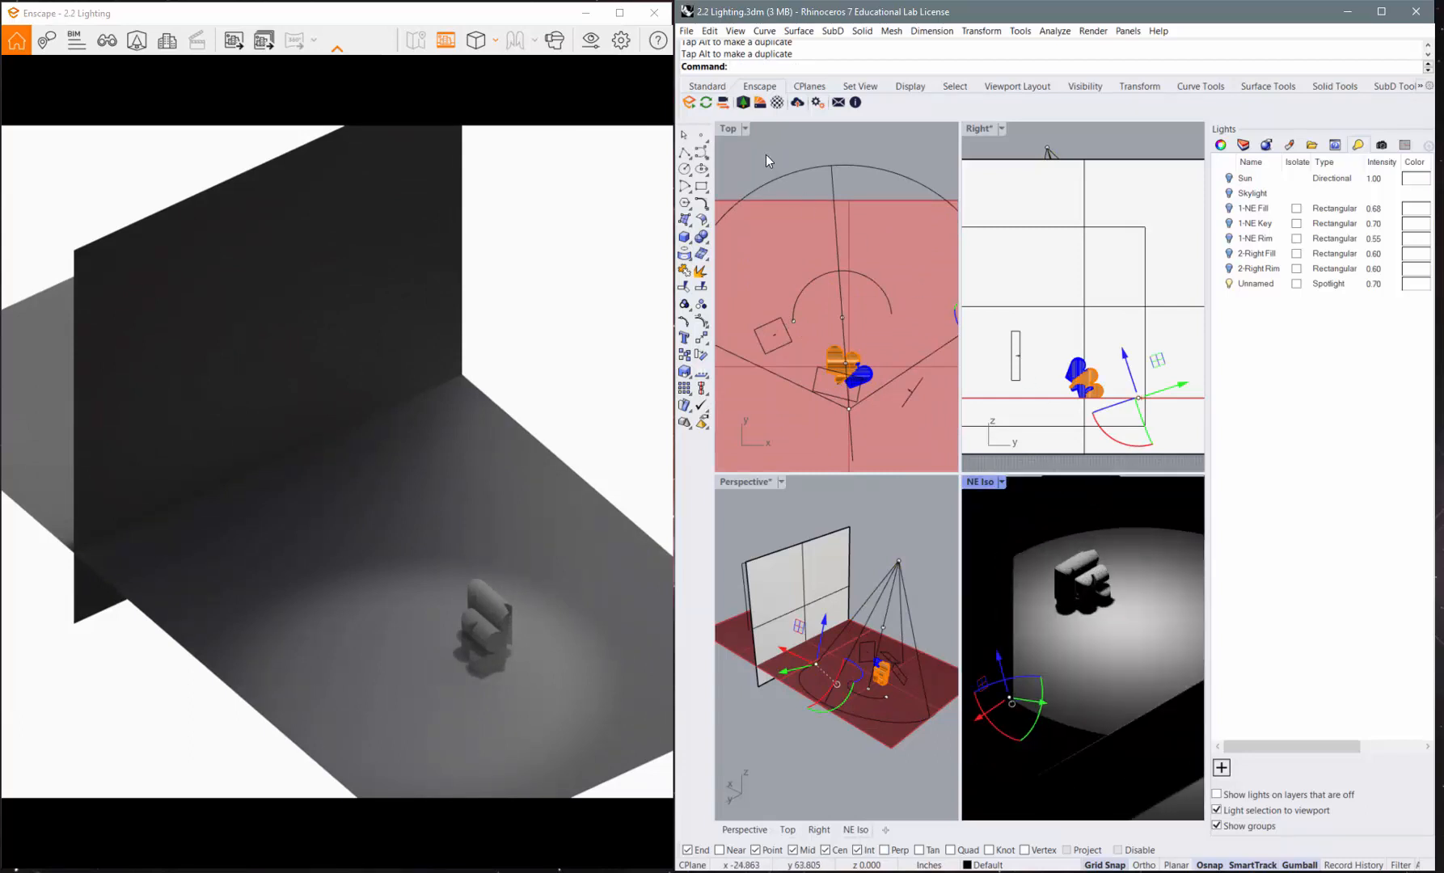
- Select the spotlight's hotspot point and drag it to adjust the spread
{"action": "left_click", "coordinate": [787, 326]}
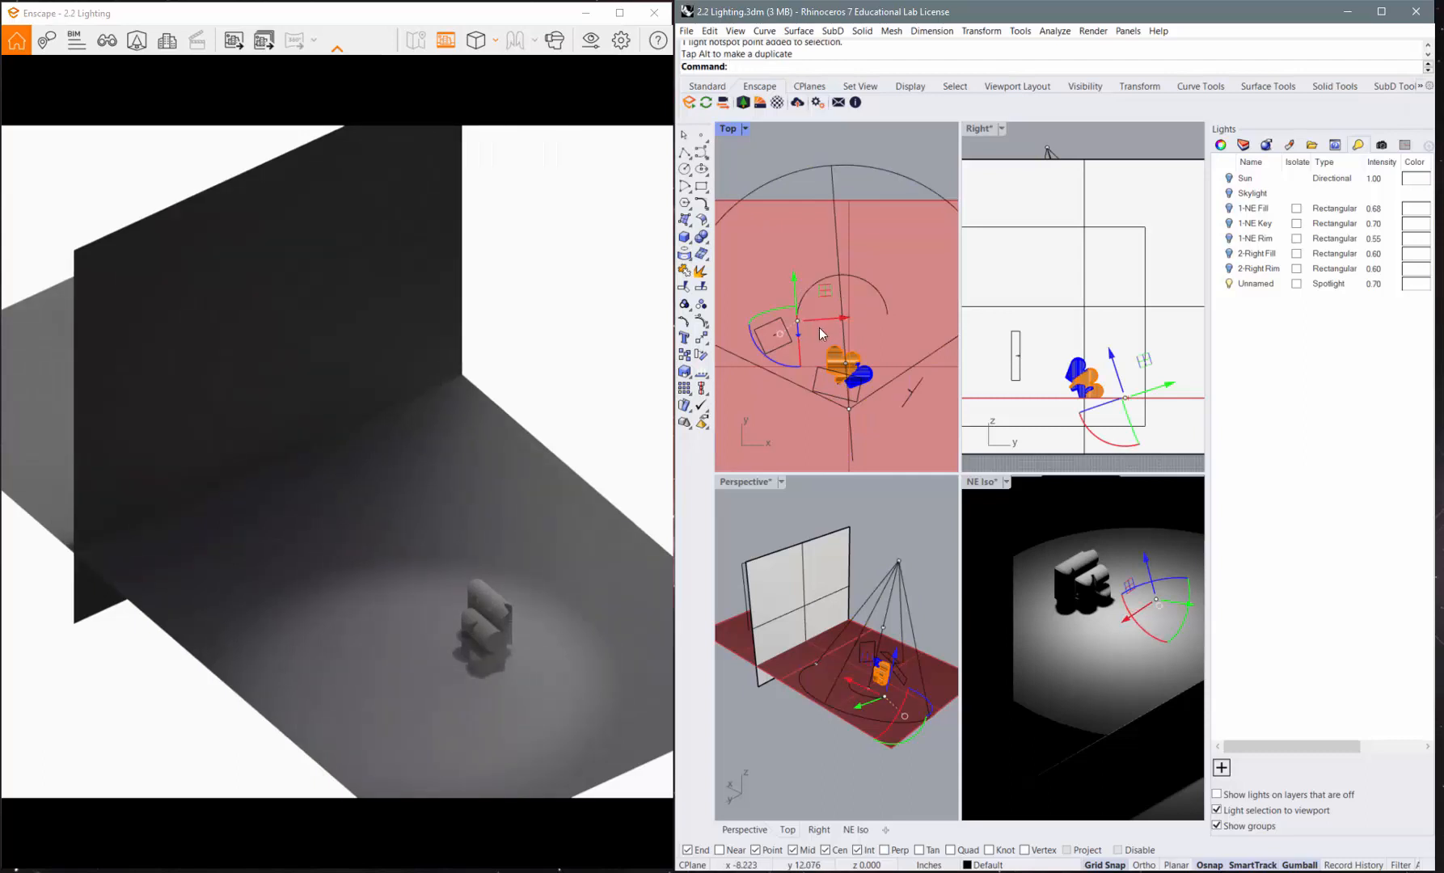
{"action": "left_click_drag", "start_coordinate": [796, 320], "coordinate": [783, 295]}
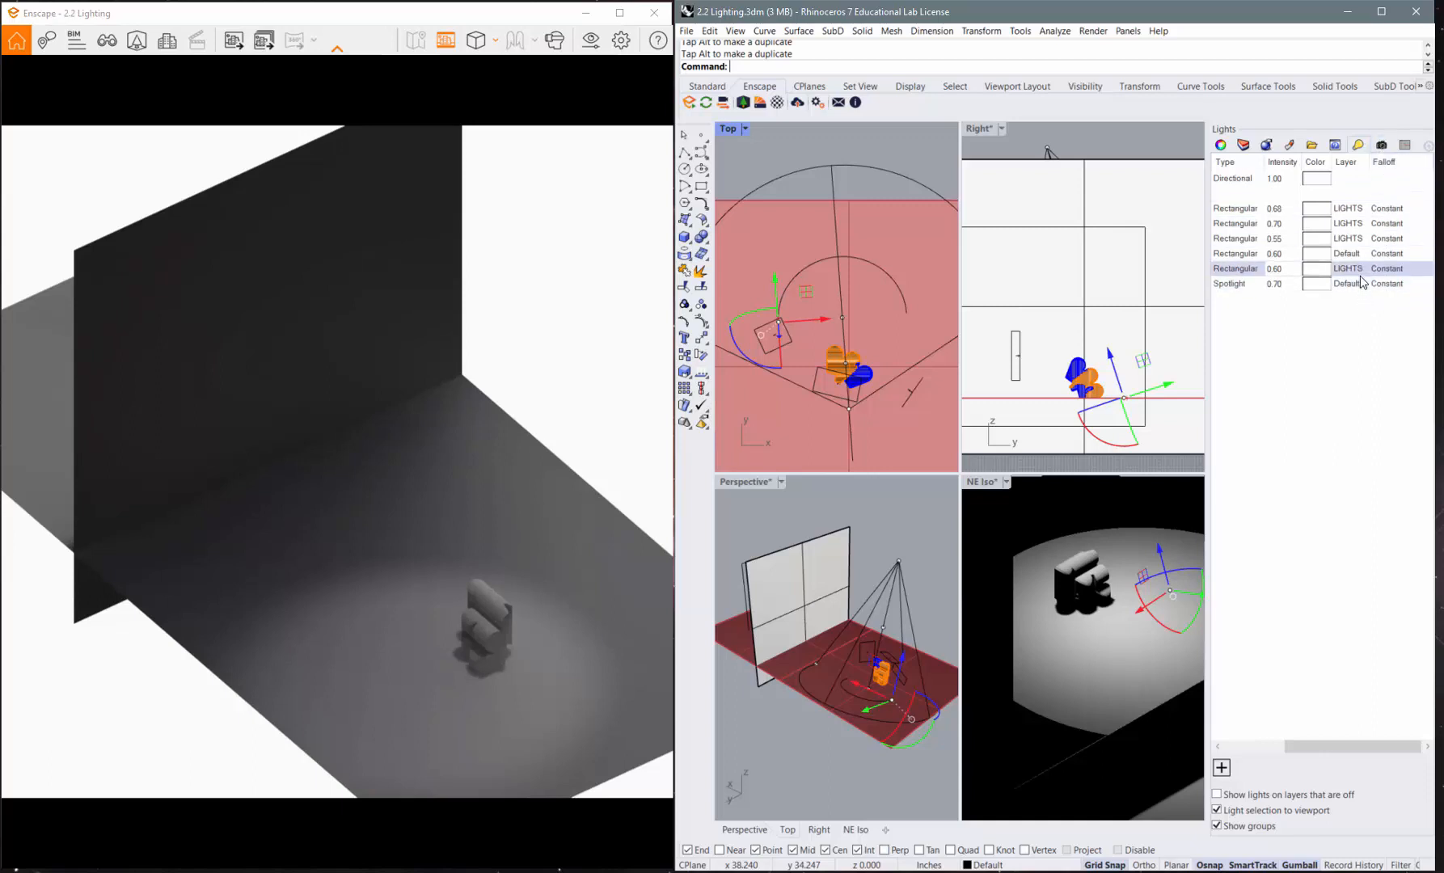
- Open the Spotlight's Color swatch to pick red
{"action": "left_click", "coordinate": [1345, 253]}
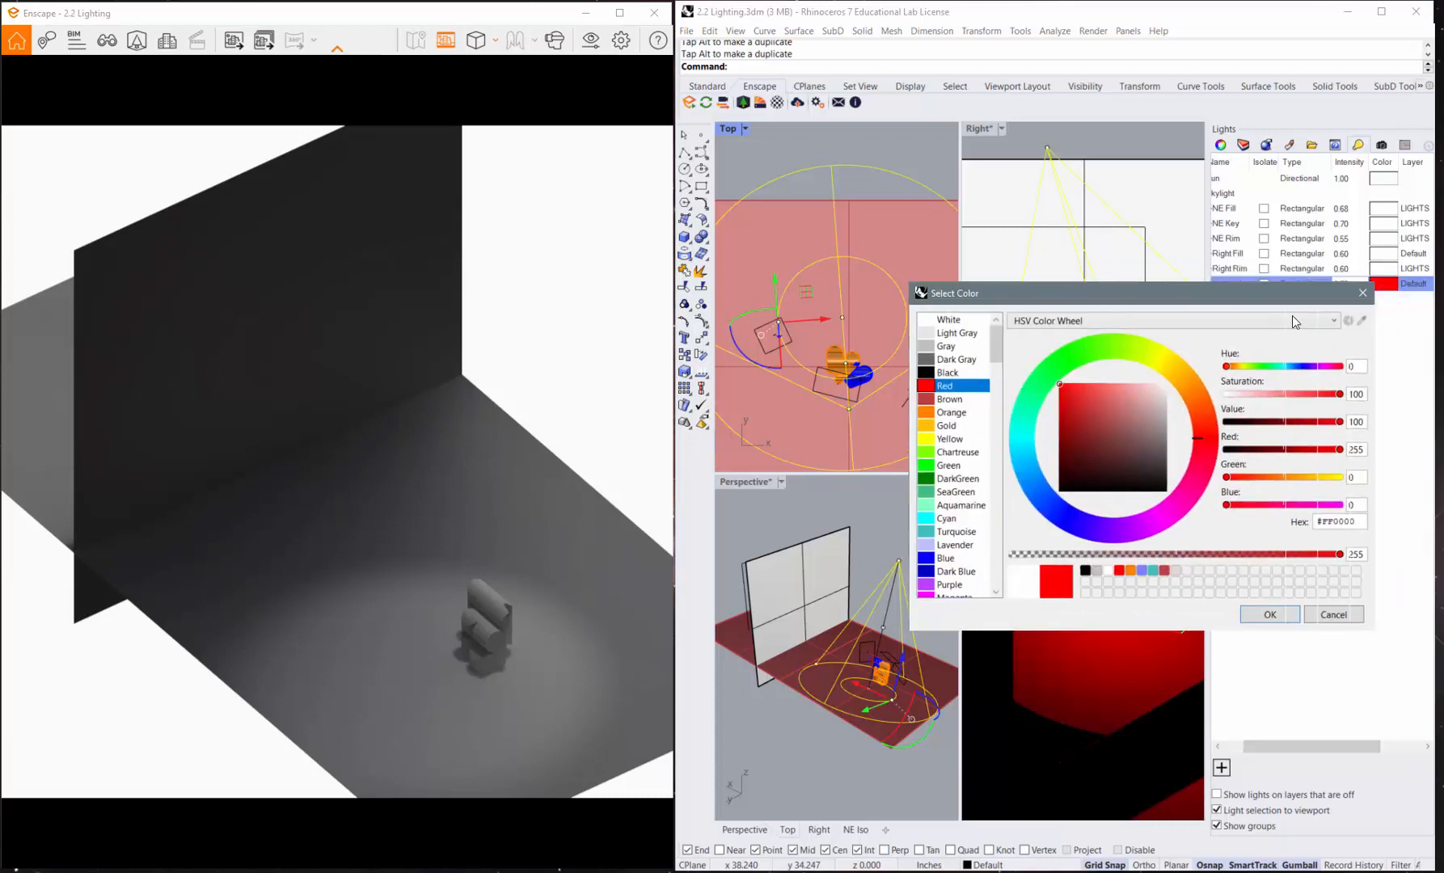
- Apply red to the spotlight, then set its colour back to white
{"action": "left_click", "coordinate": [1268, 615]}
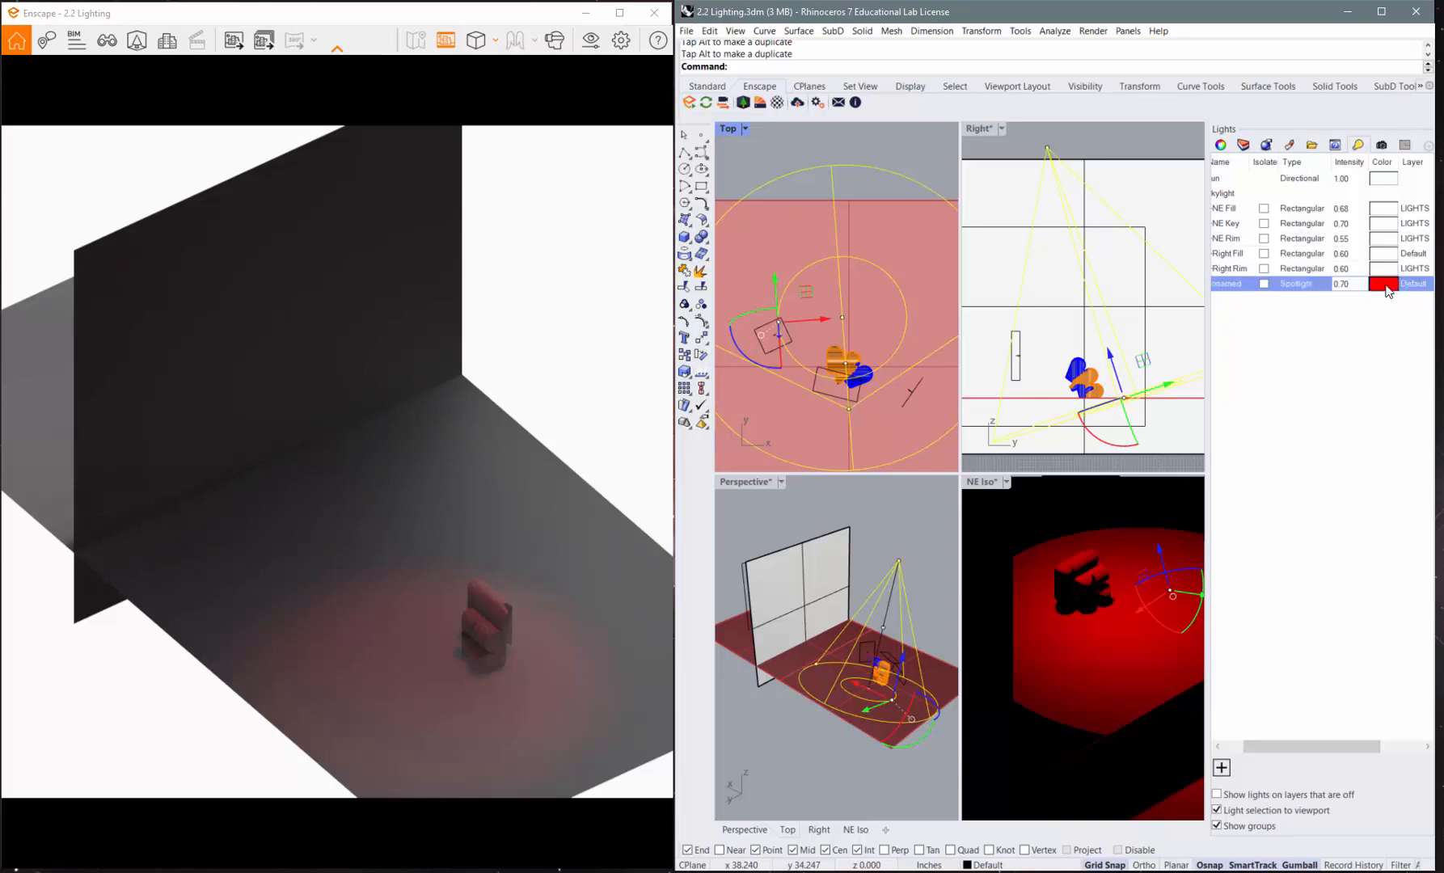
{"action": "left_click", "coordinate": [1383, 283]}
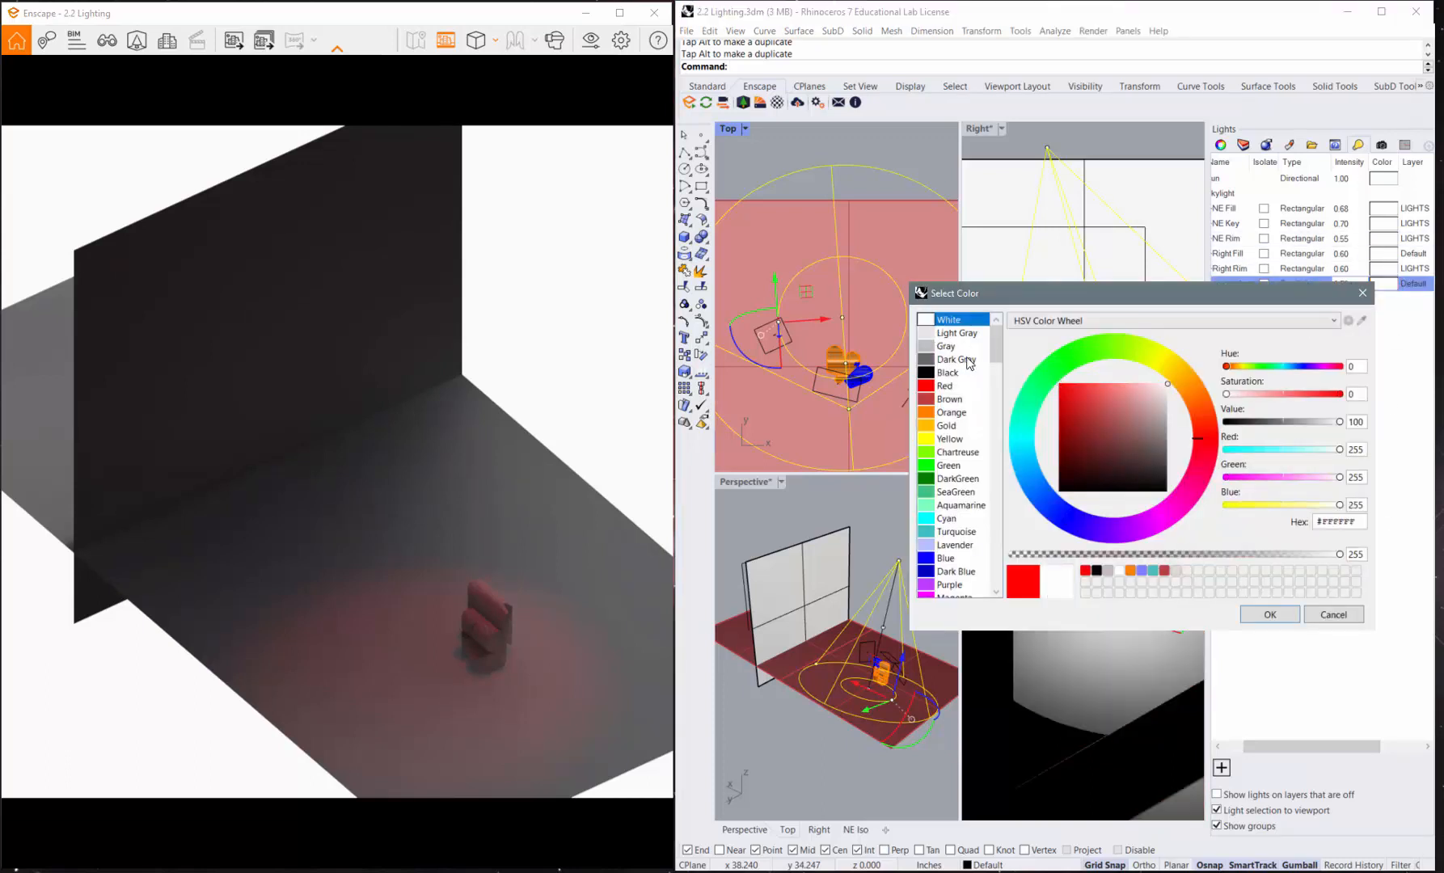
{"action": "left_click", "coordinate": [1268, 615]}
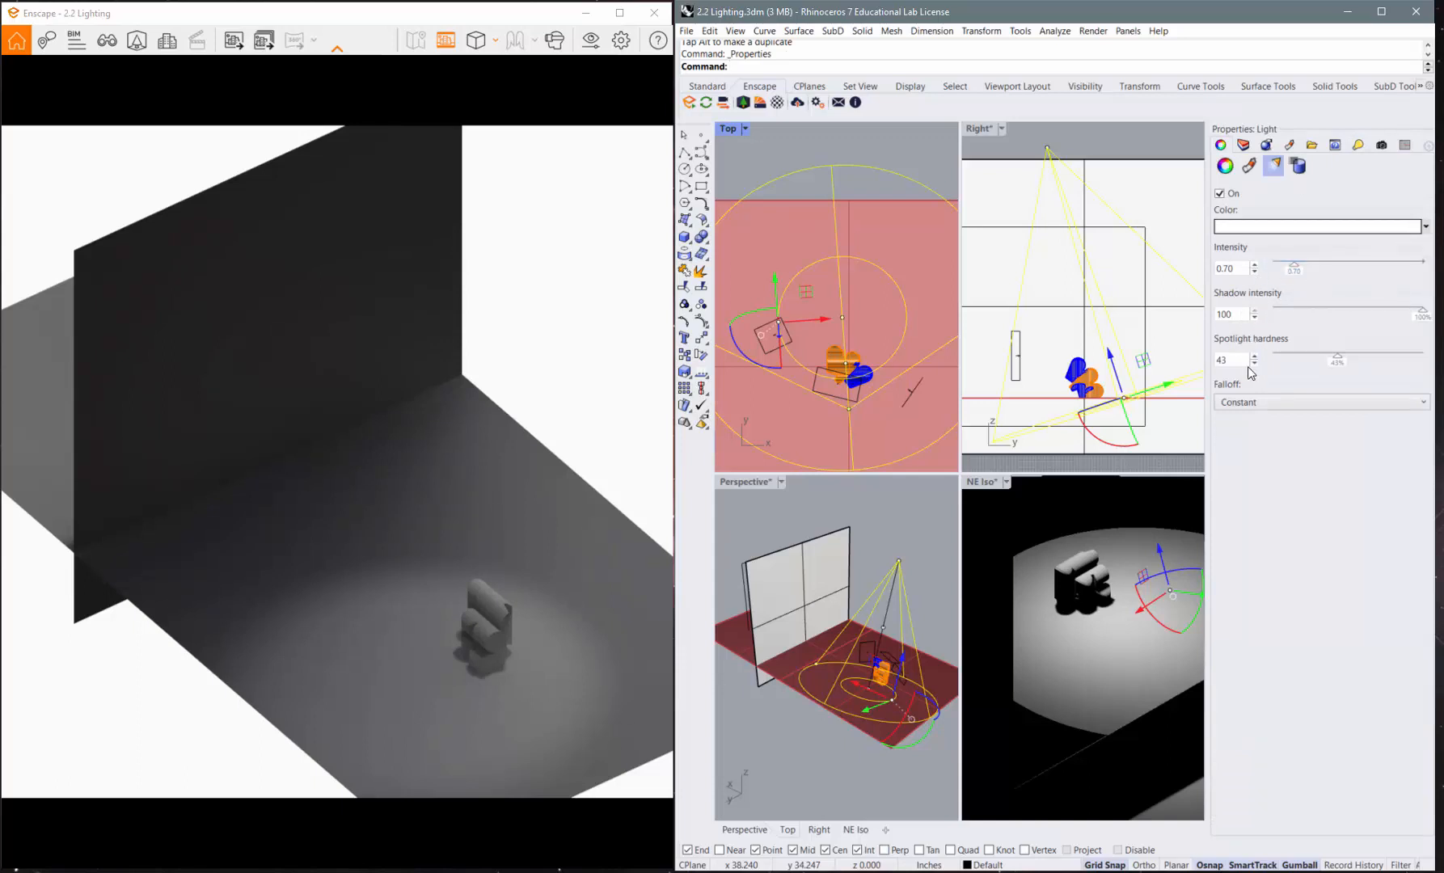
{"action": "left_click", "coordinate": [1227, 359]}
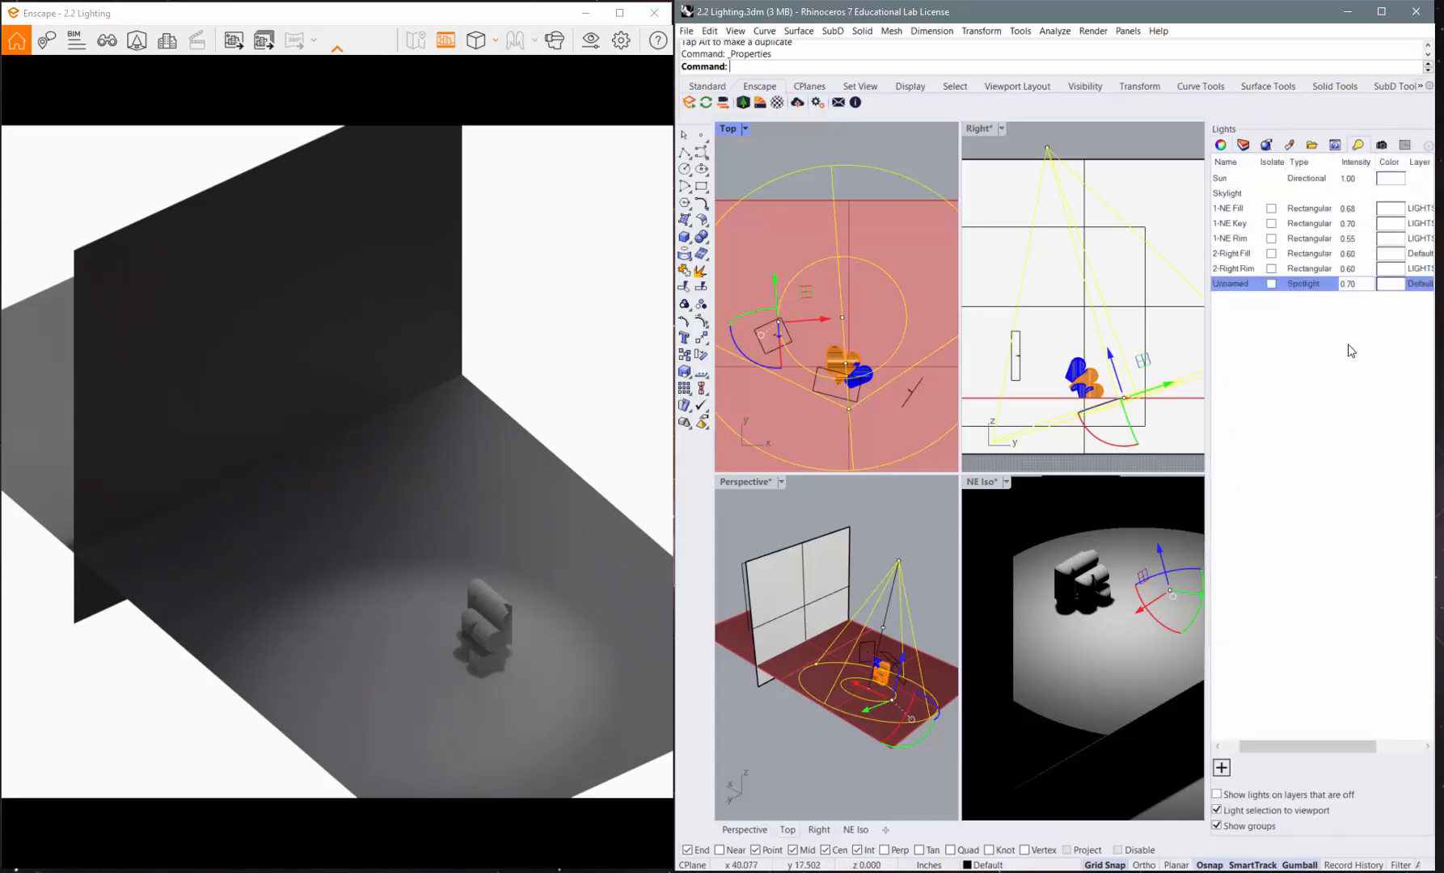
{"action": "mouse_move", "coordinate": [1279, 716]}
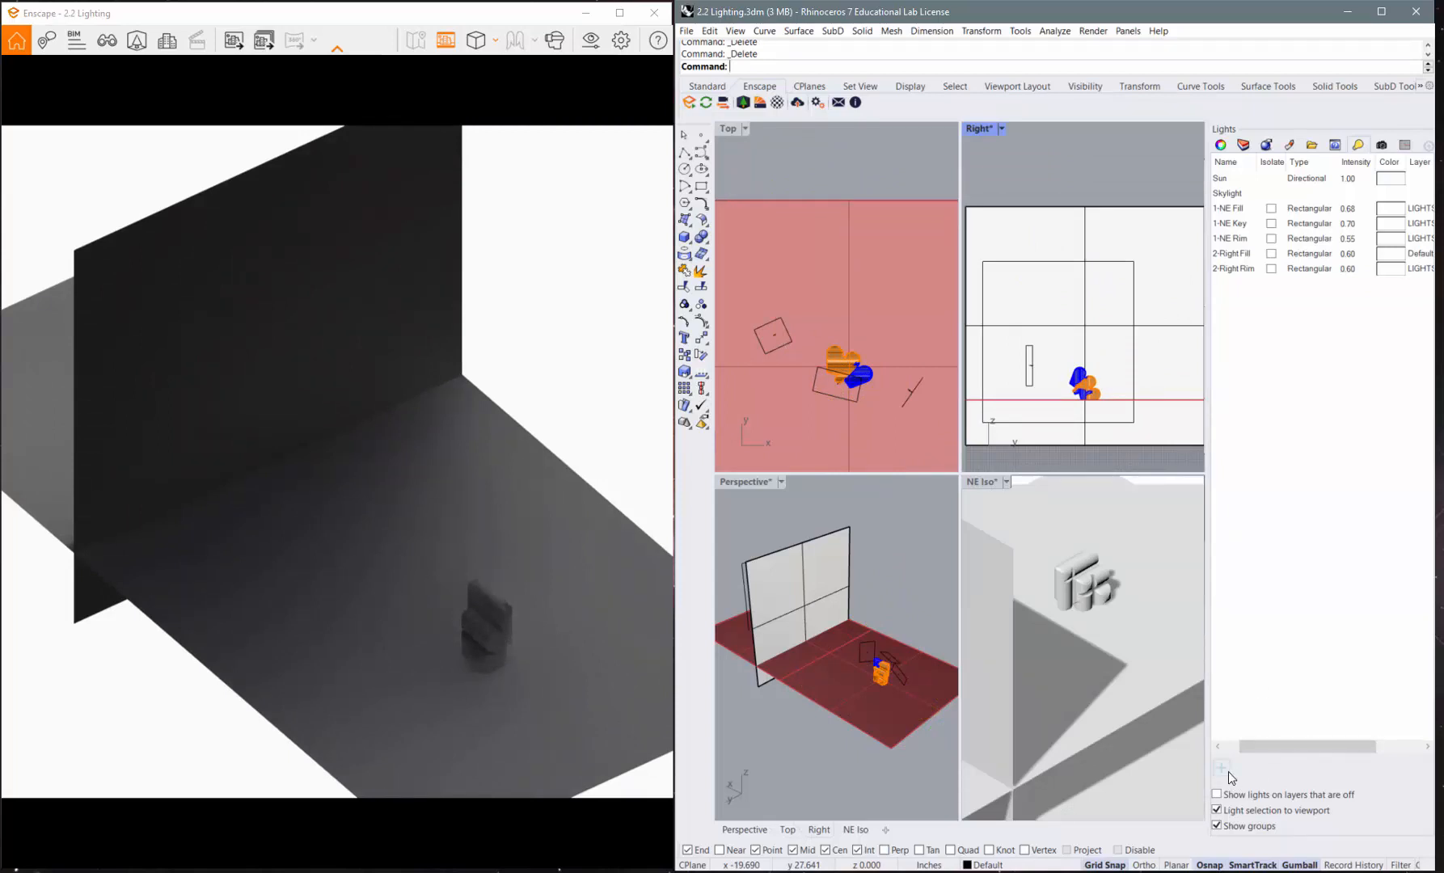
- Open the light-type menu and start placing a Linear light
{"action": "left_click", "coordinate": [1221, 768]}
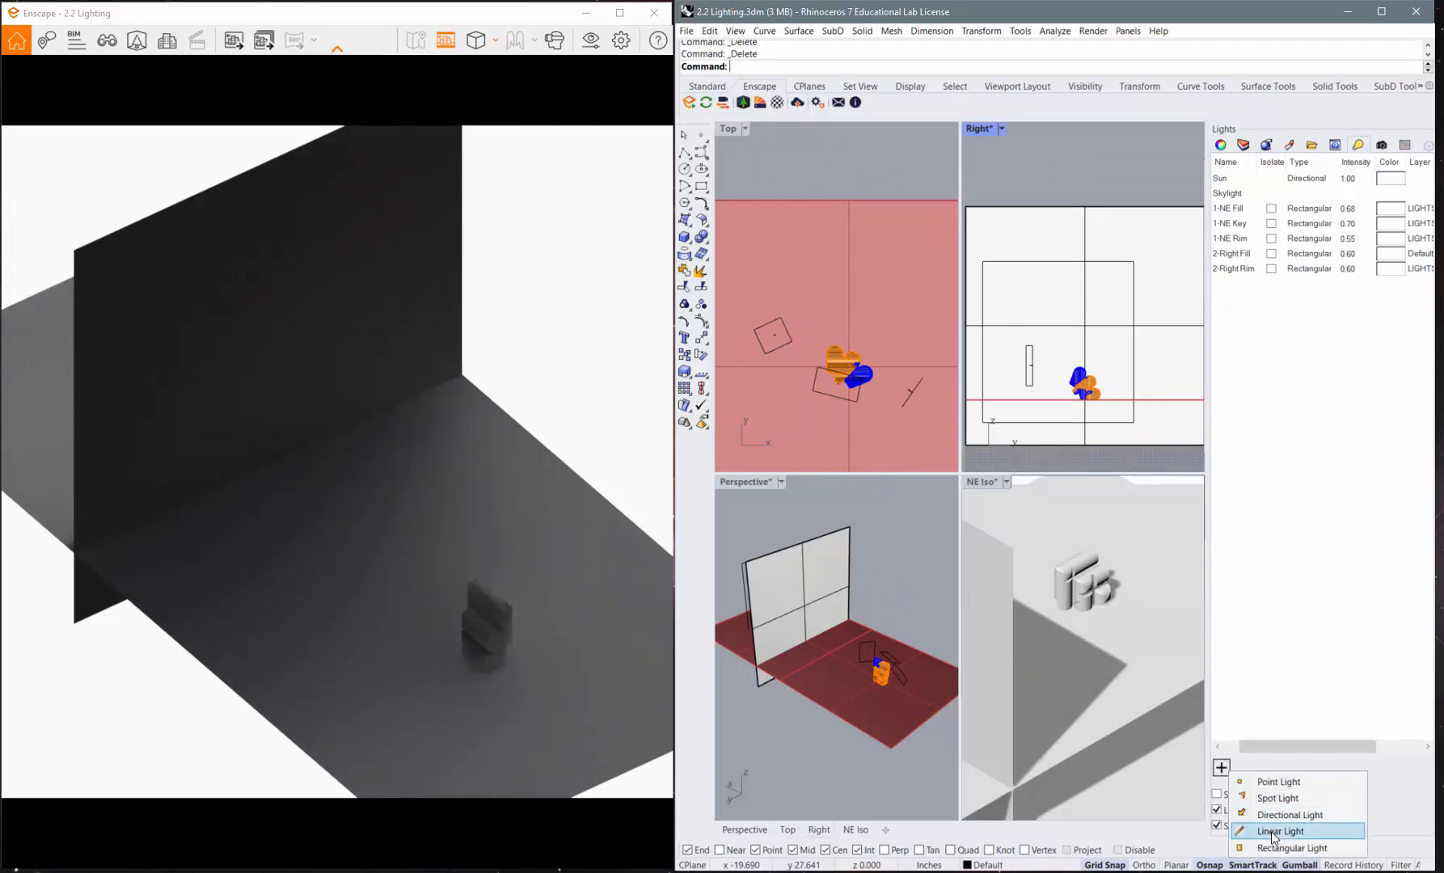
{"action": "left_click", "coordinate": [1280, 831]}
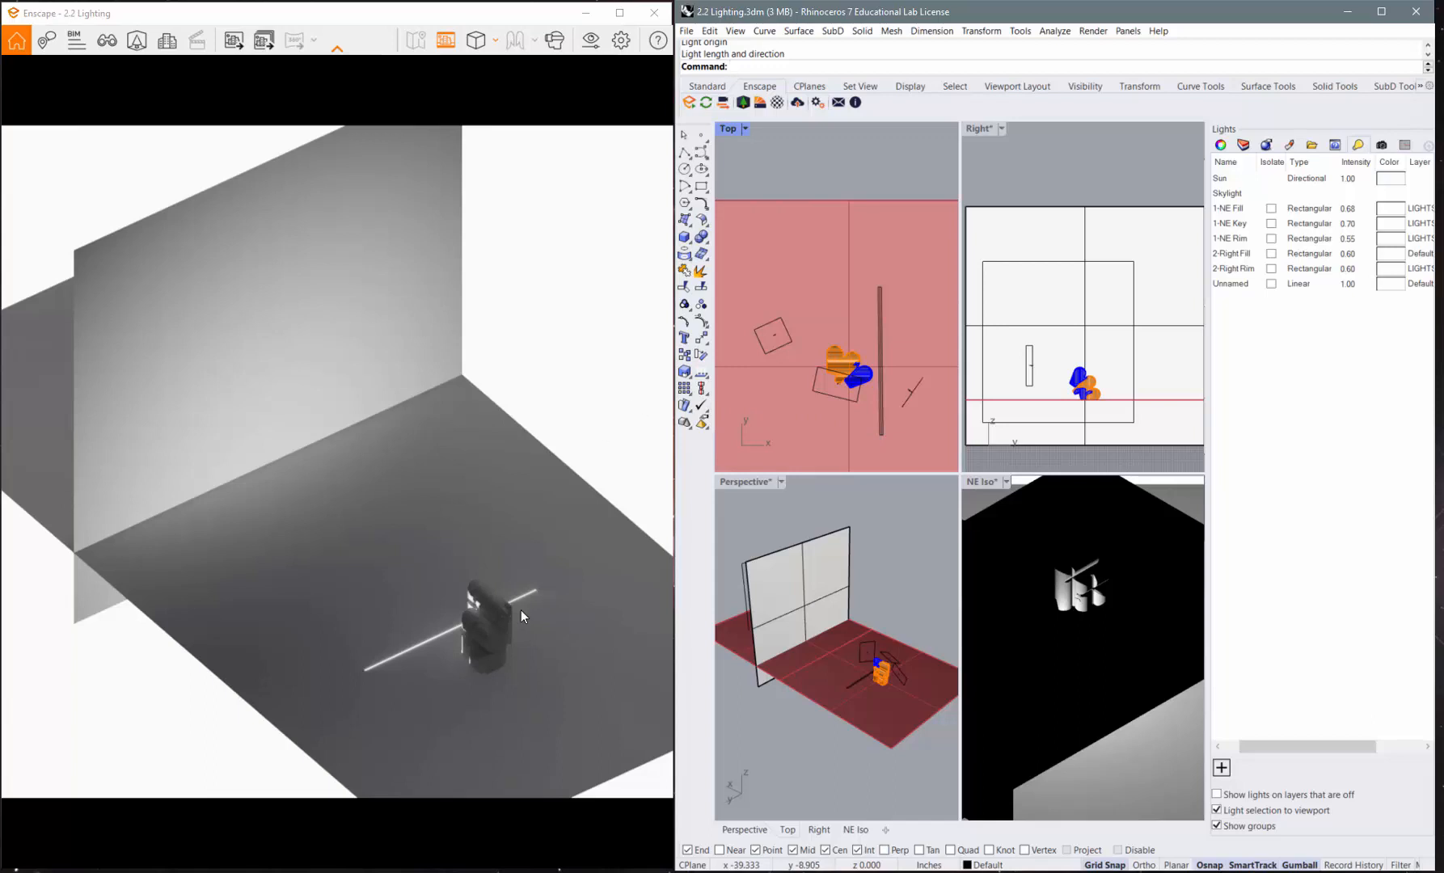
{"action": "mouse_move", "coordinate": [1037, 304]}
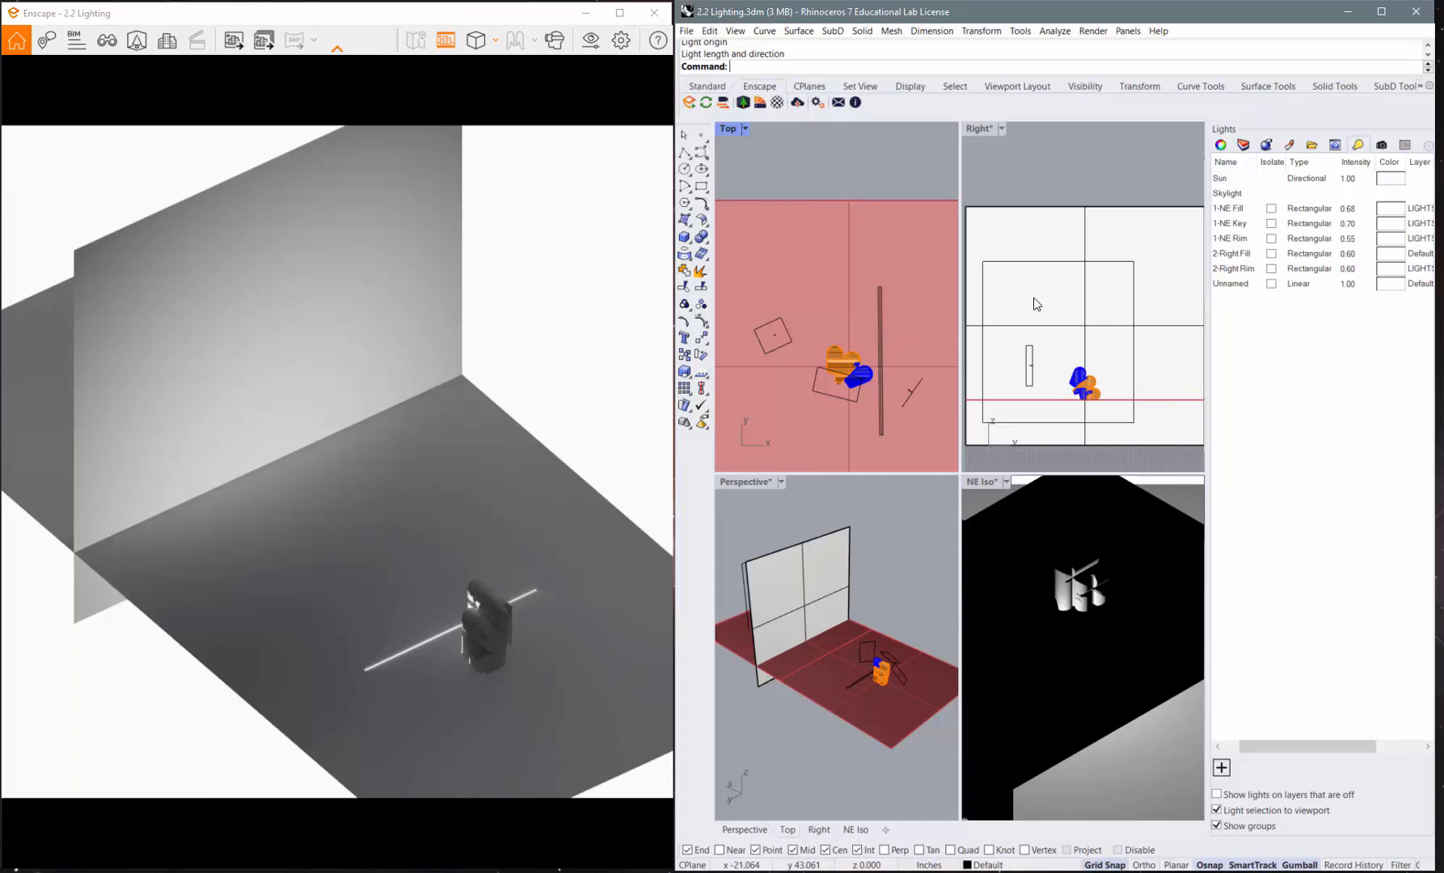
{"action": "mouse_move", "coordinate": [864, 147]}
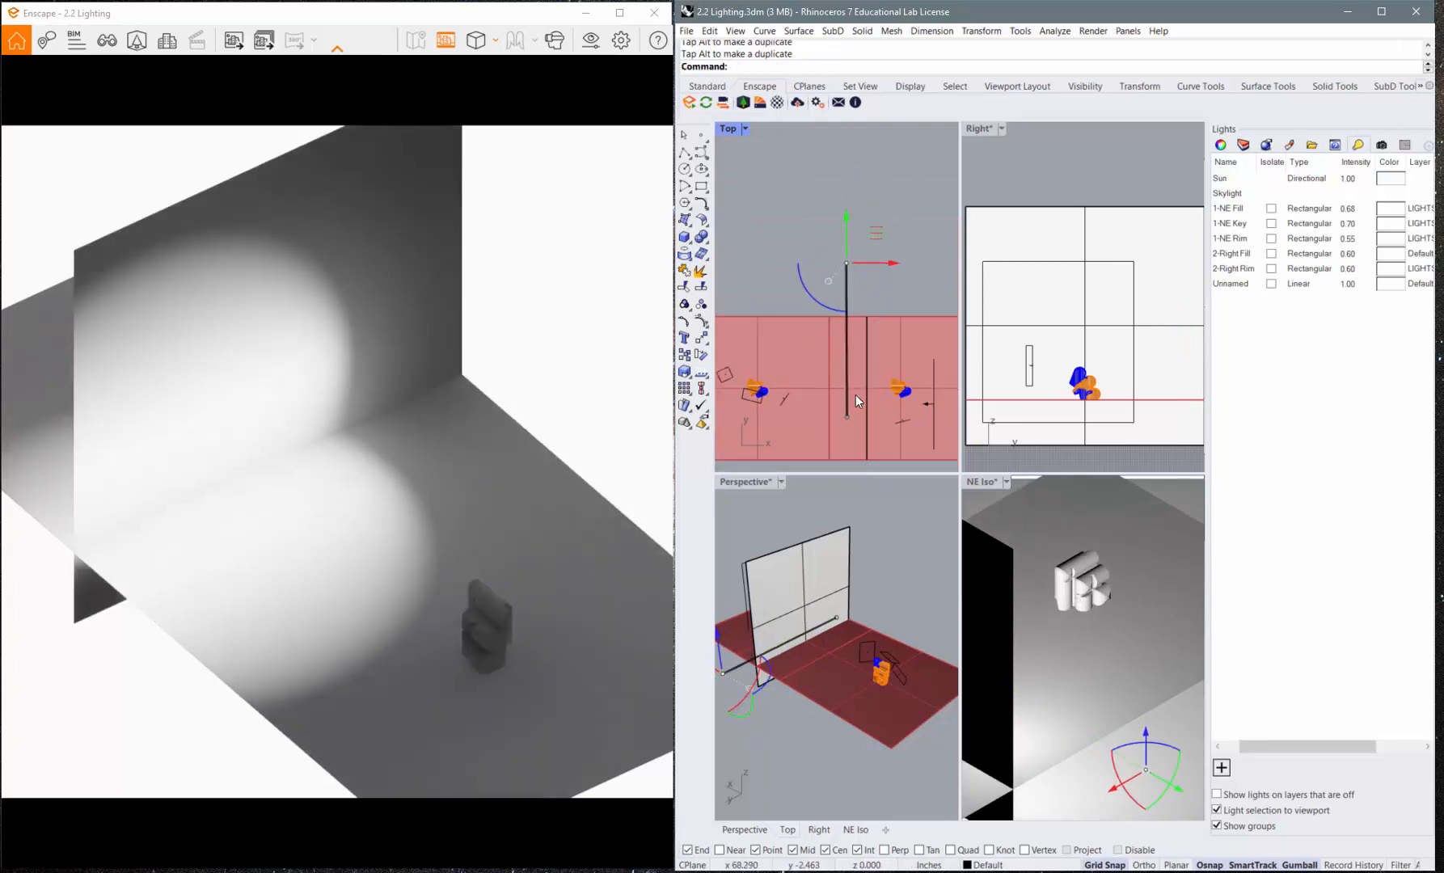
- Select the unnamed linear light in the Lights panel and delete it
{"action": "left_click", "coordinate": [846, 398]}
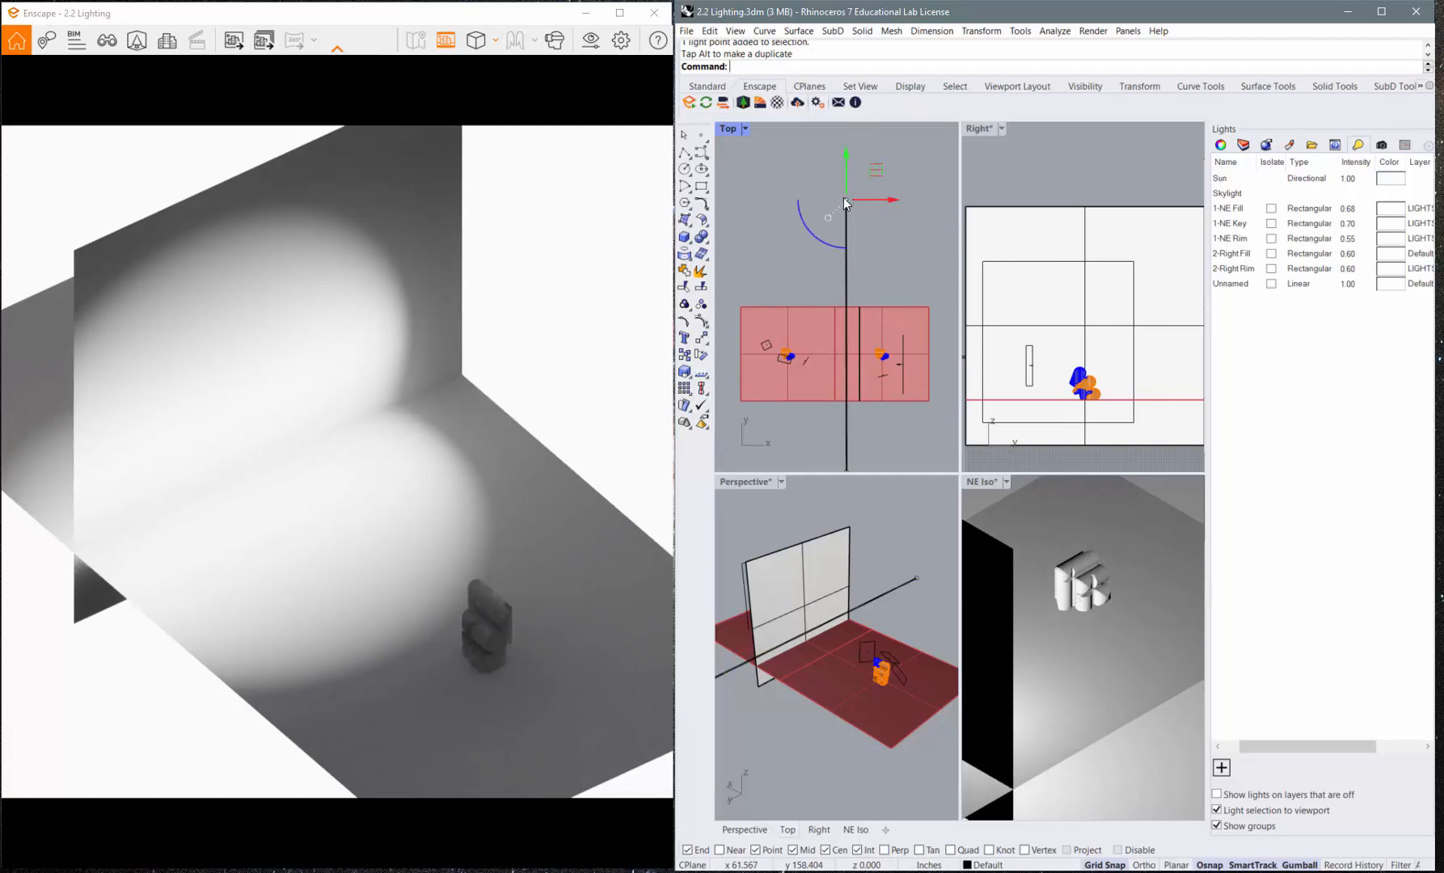
{"action": "left_click", "coordinate": [1232, 283]}
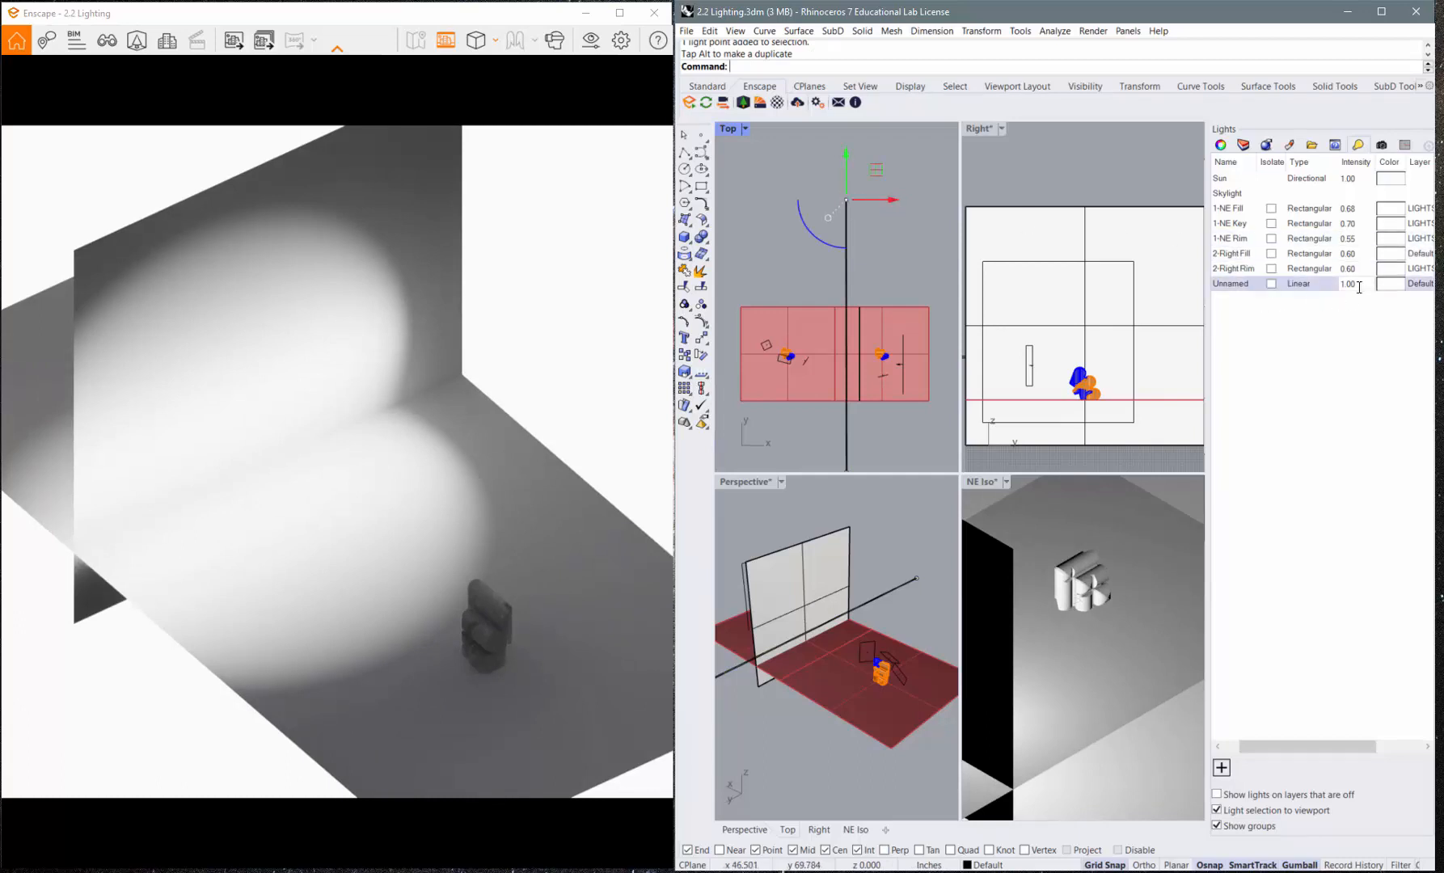
{"action": "left_click", "coordinate": [1230, 283]}
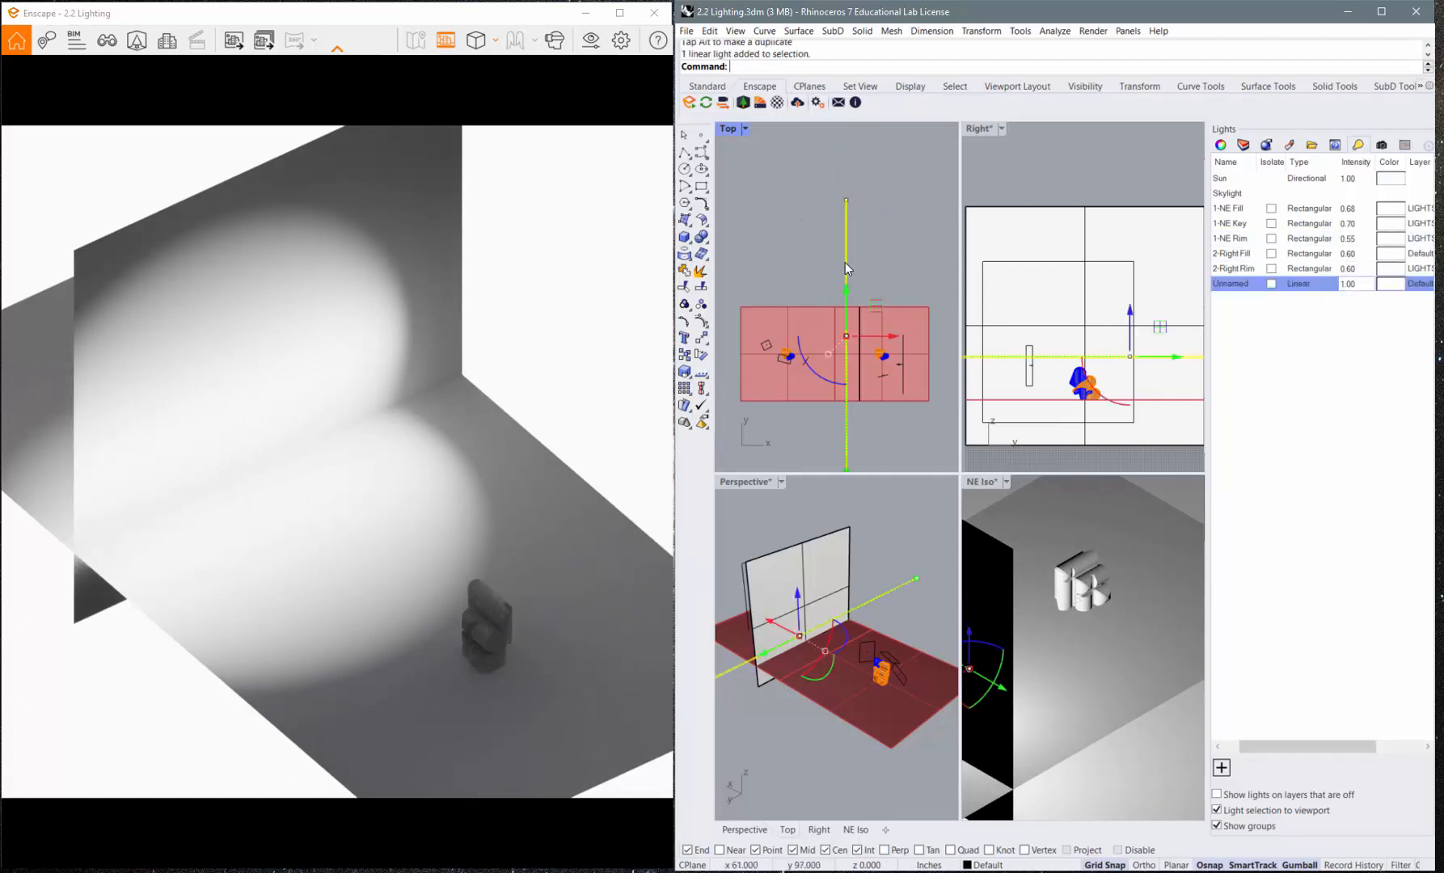
{"action": "key", "text": "Delete"}
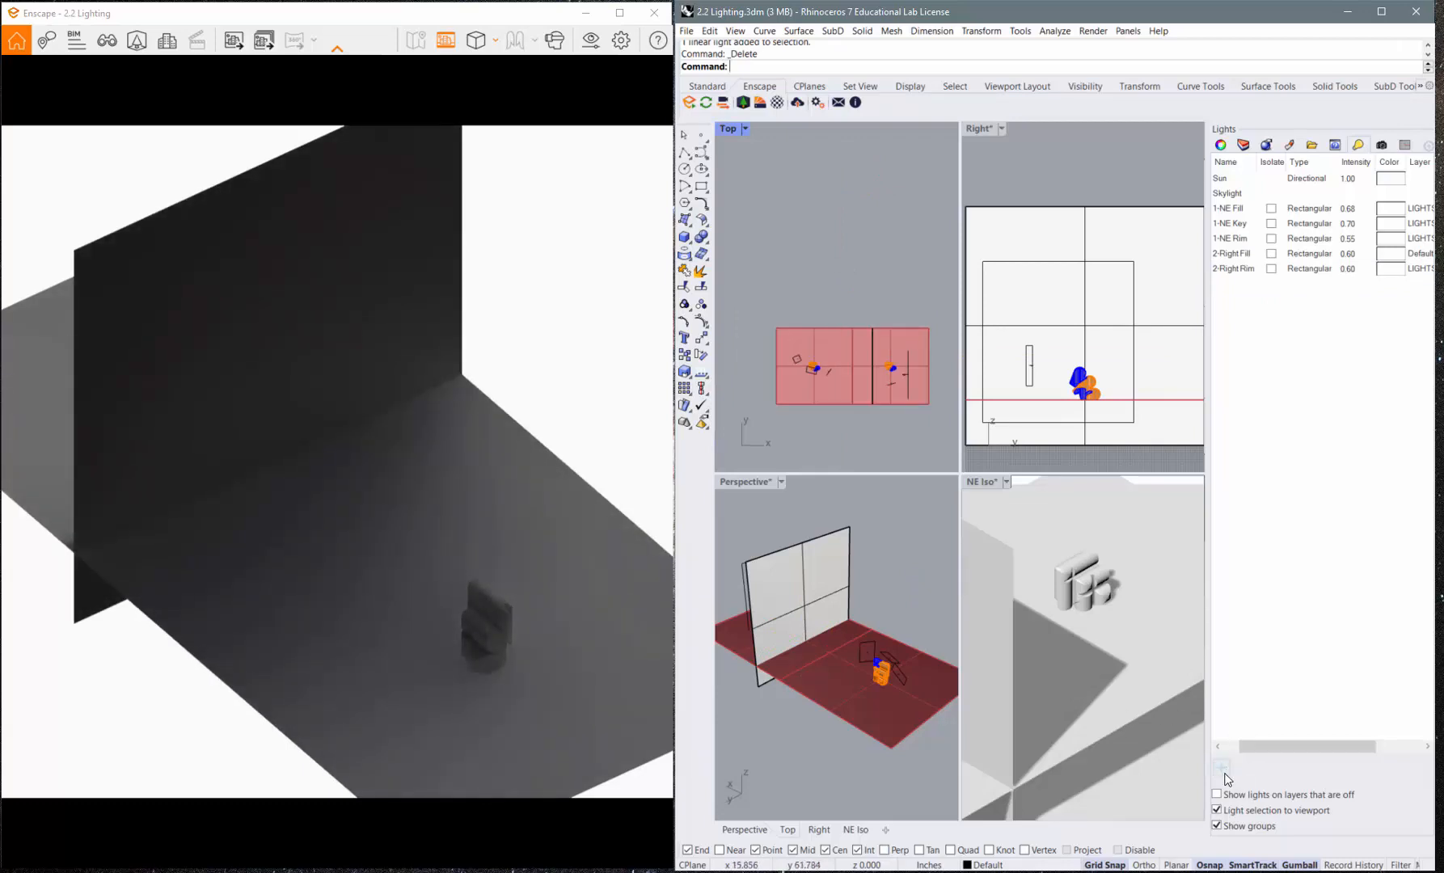
- Add an upright rectangular light by picking its length and width in the Right viewport
{"action": "left_click", "coordinate": [1222, 766]}
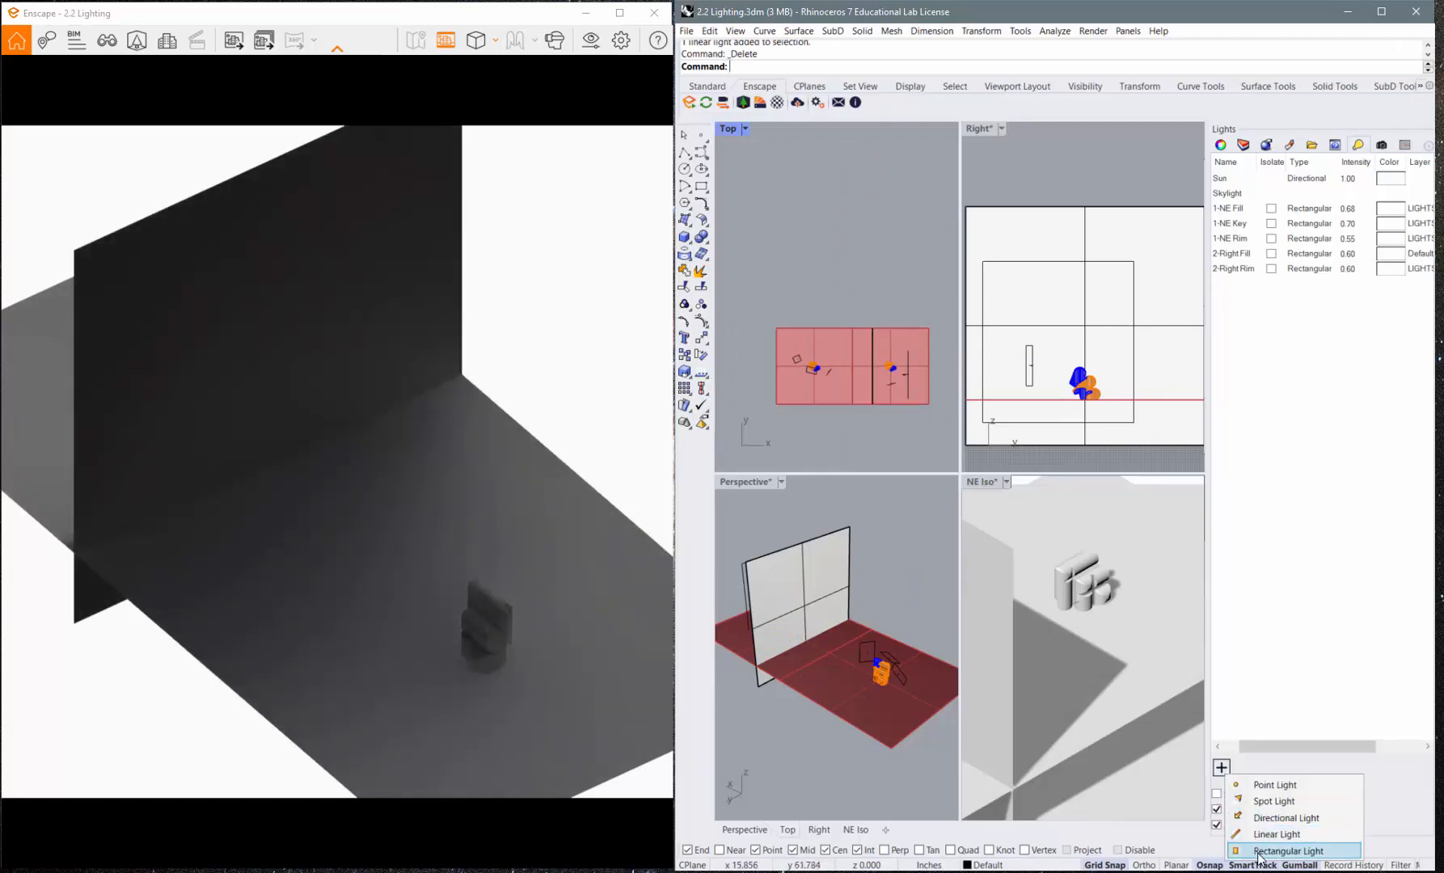
{"action": "left_click", "coordinate": [1287, 850]}
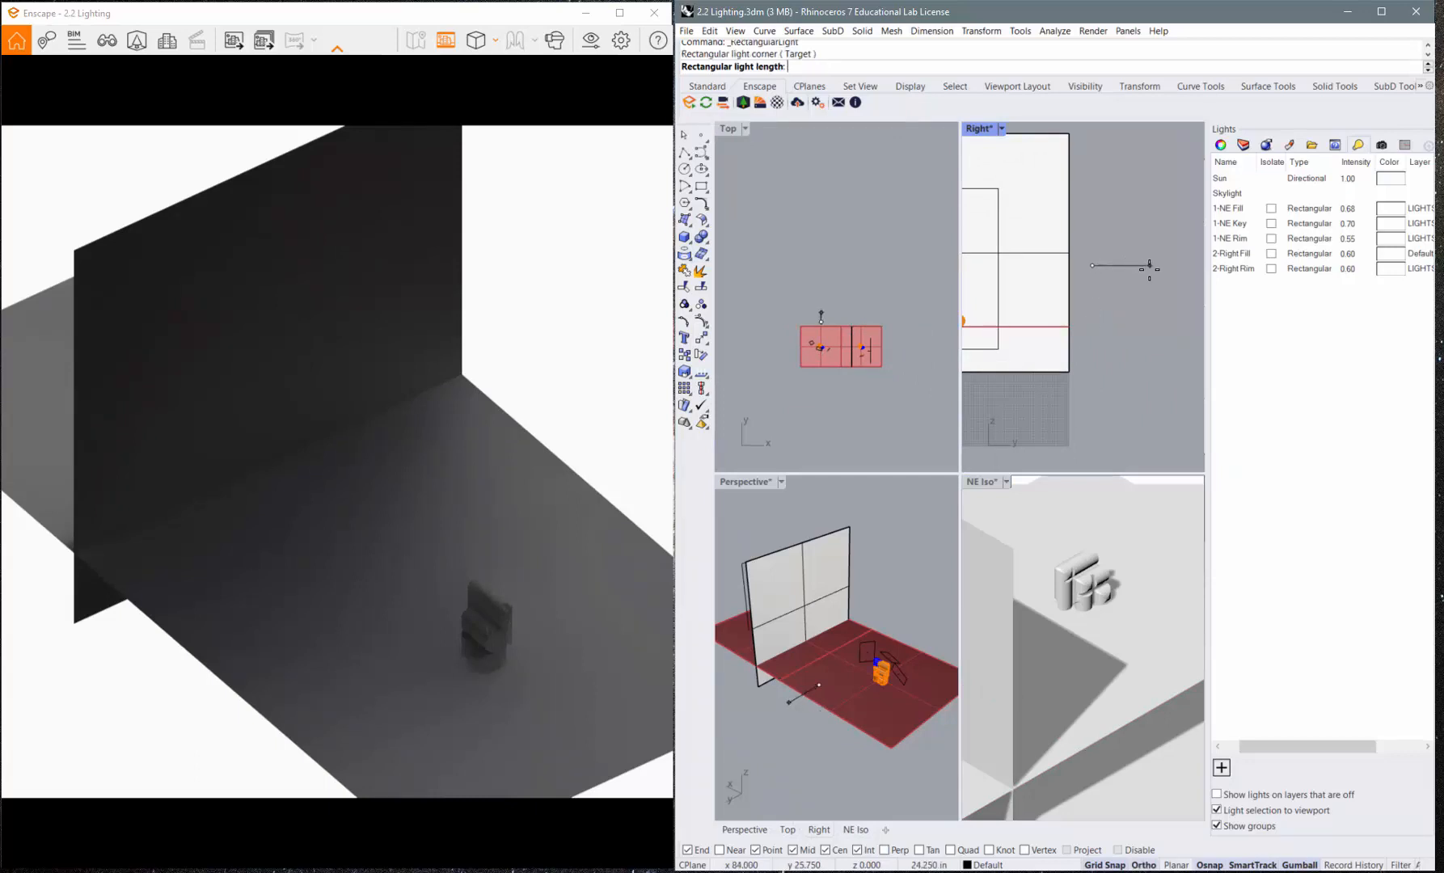
{"action": "left_click", "coordinate": [1149, 267]}
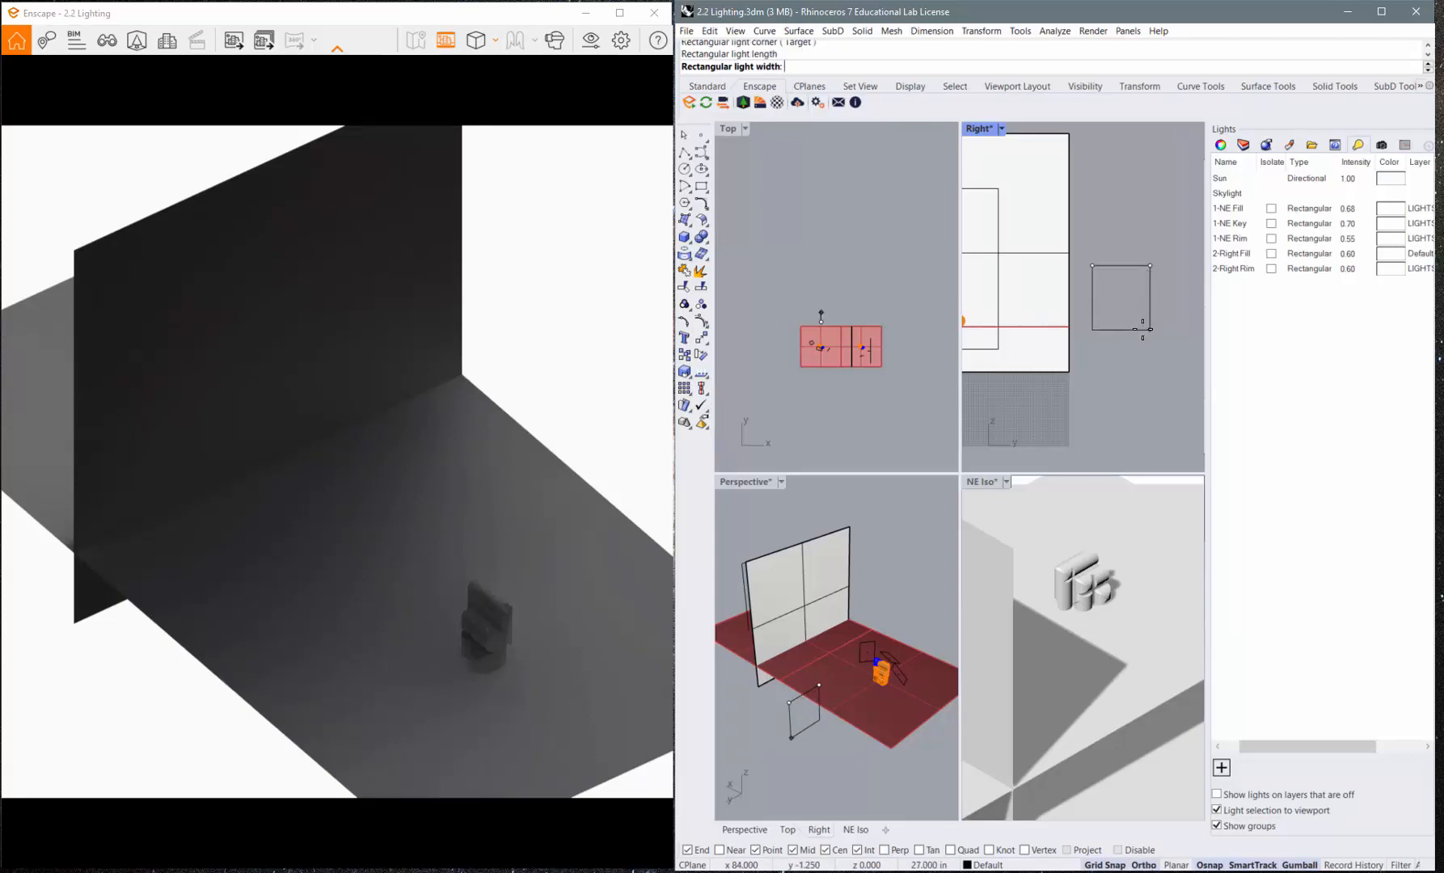
{"action": "left_click", "coordinate": [1143, 357]}
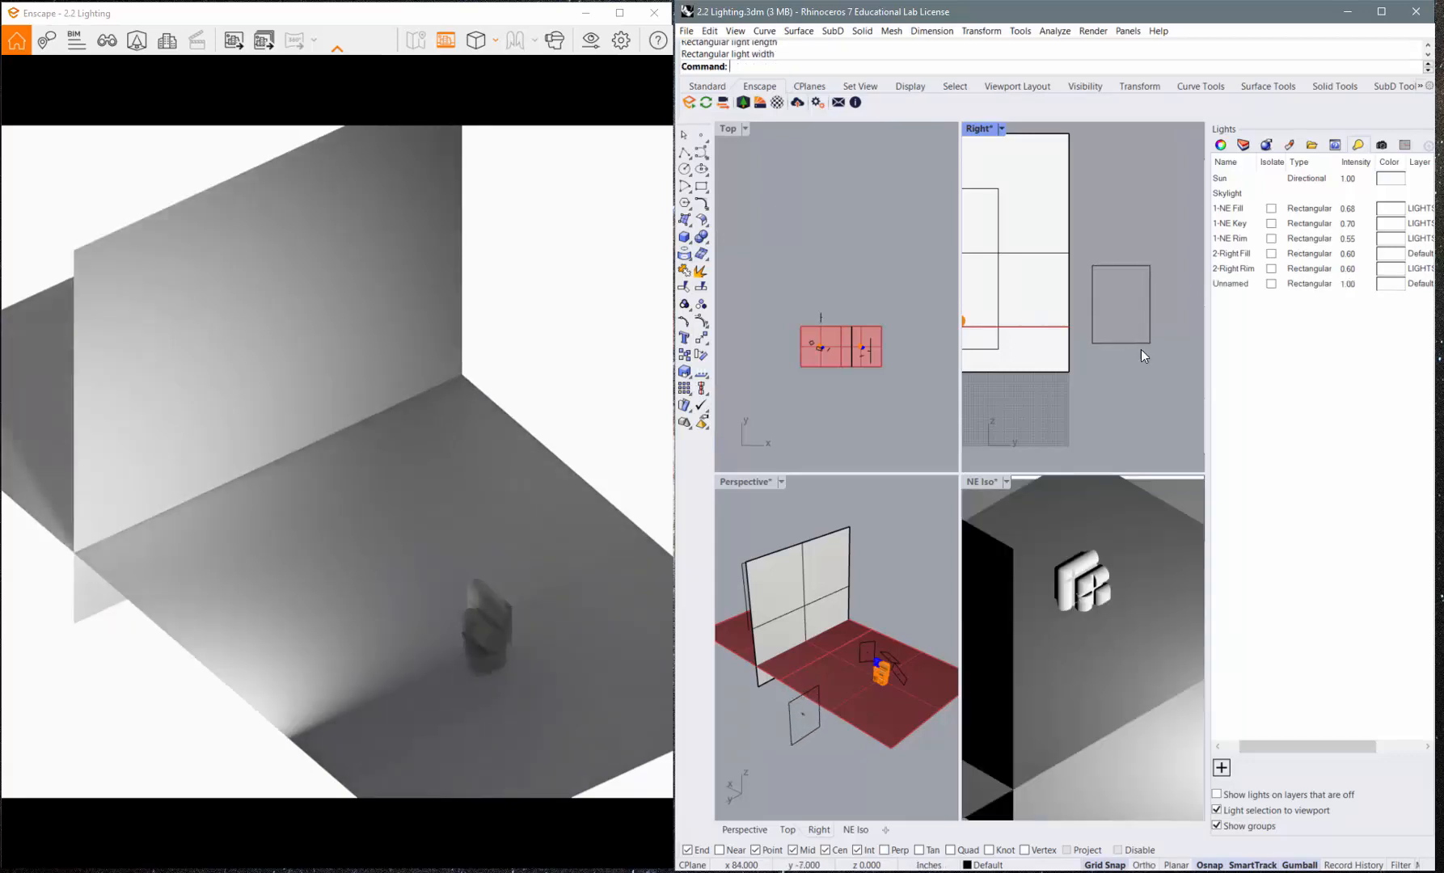
{"action": "mouse_move", "coordinate": [841, 335]}
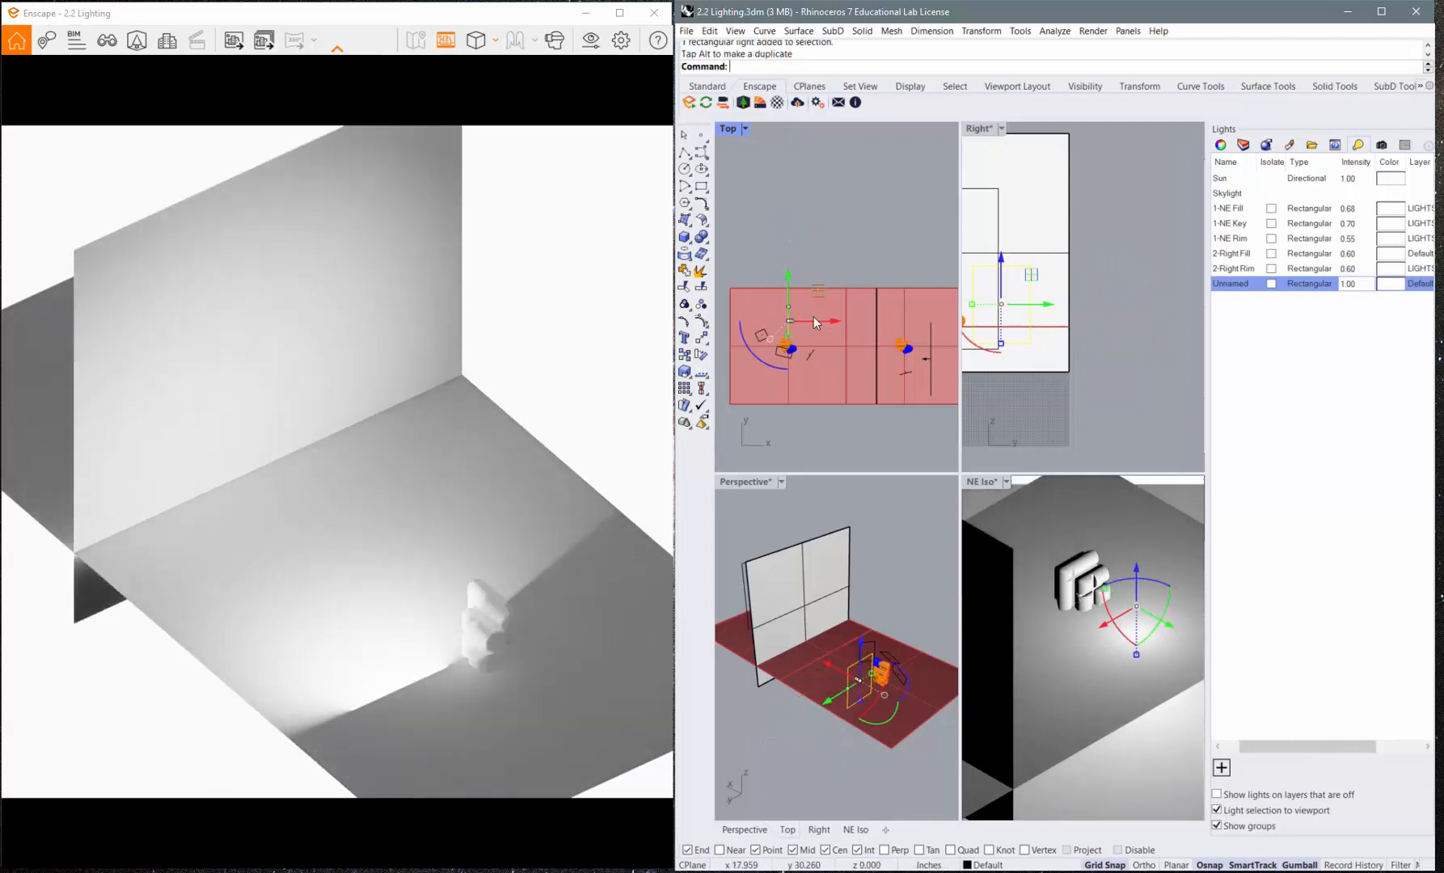
- Drag the rectangular light's gizmo to move and aim it toward the back wall
{"action": "left_click_drag", "start_coordinate": [793, 322], "coordinate": [880, 322]}
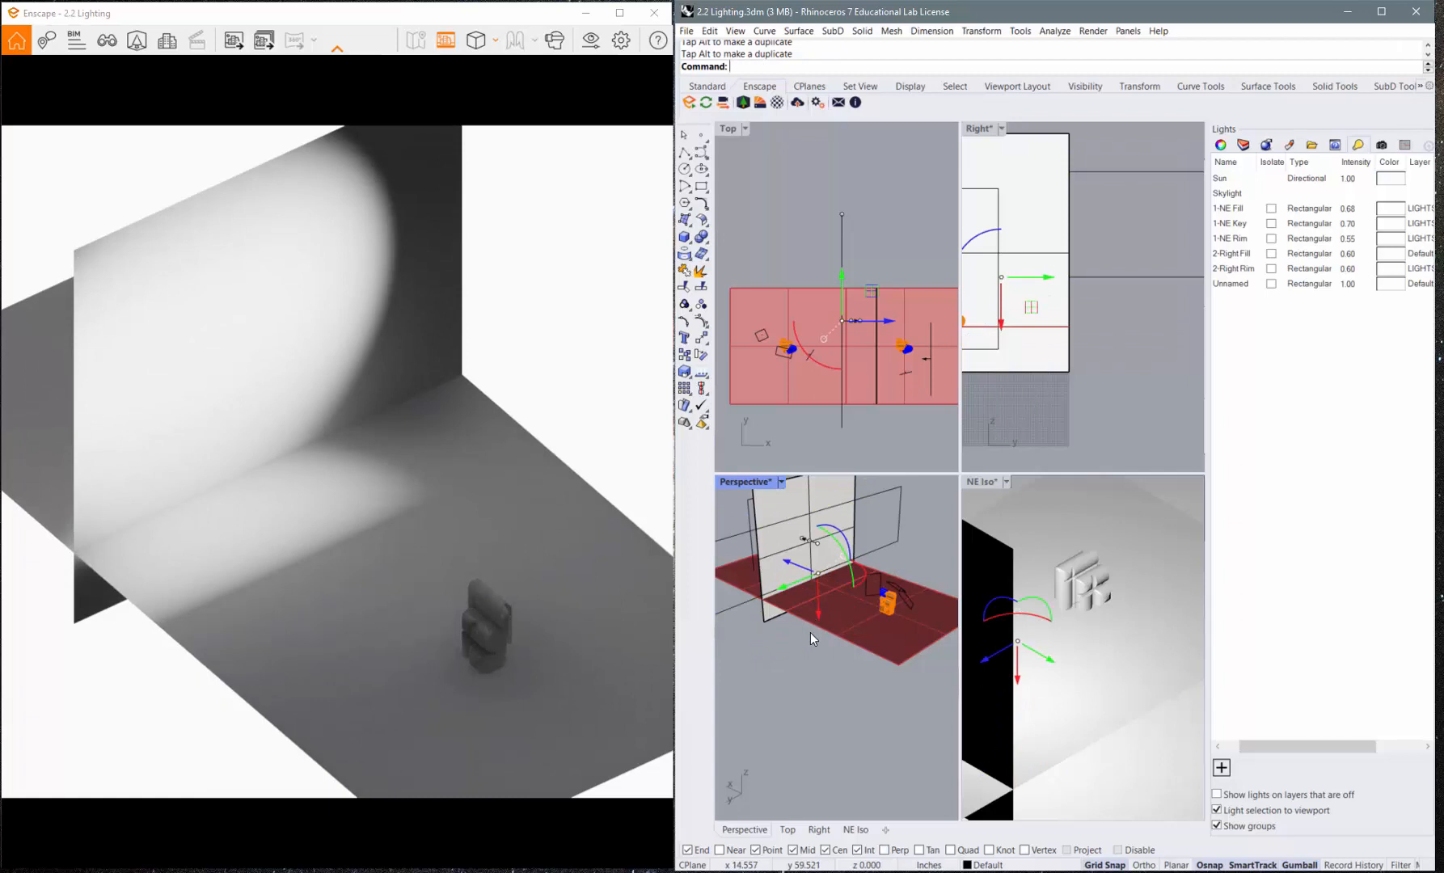
{"action": "left_click", "coordinate": [1231, 283]}
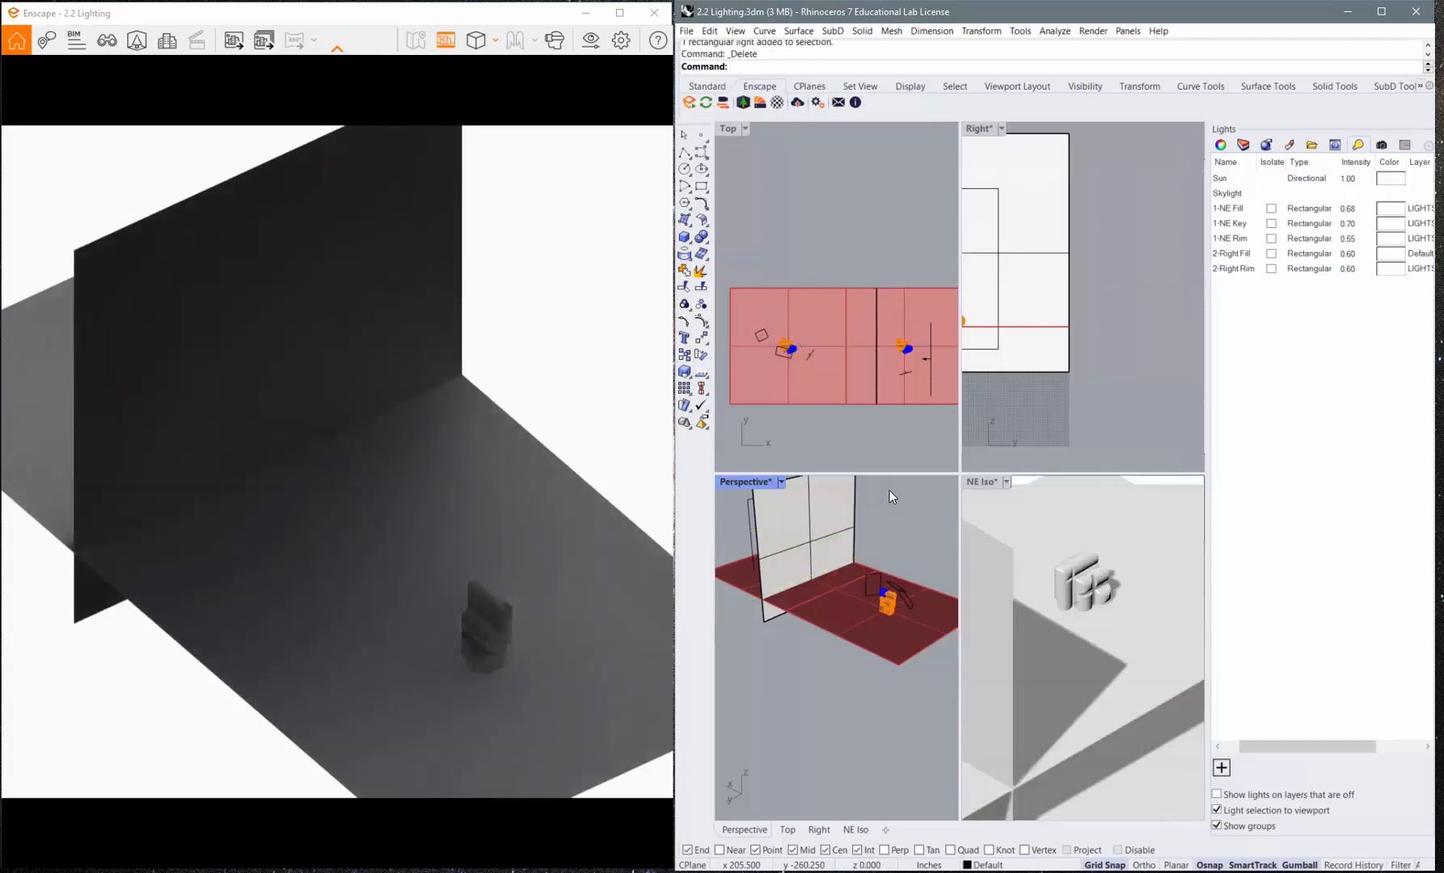
- Undo the deletion to restore the unnamed rectangular light at intensity 1.00
{"action": "left_click", "coordinate": [1222, 767]}
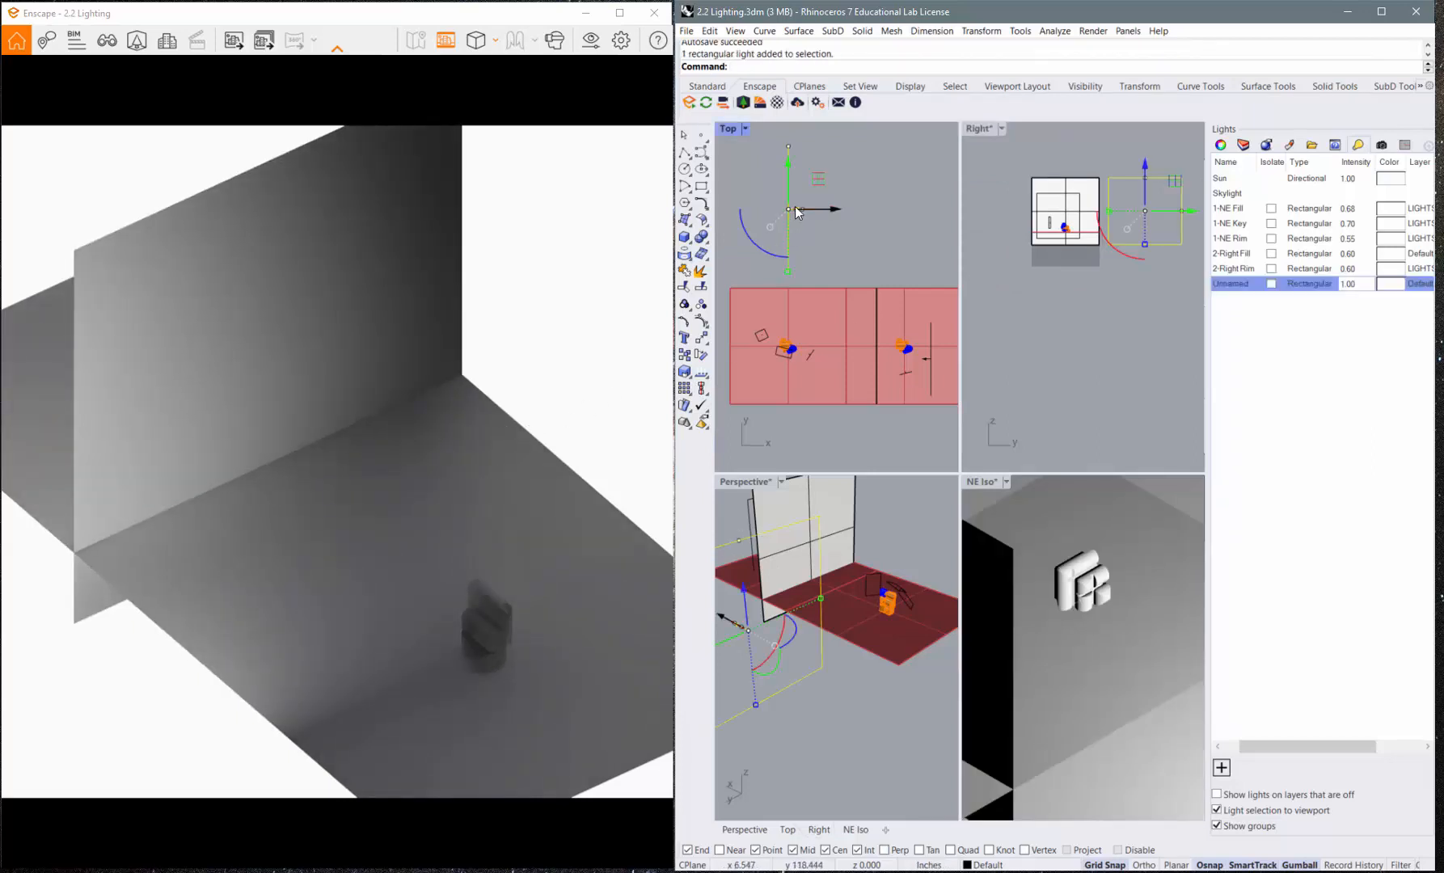
- Drag the rectangular light beside the floor plane in the Top viewport to light the back wall
{"action": "left_click_drag", "start_coordinate": [788, 212], "coordinate": [788, 327]}
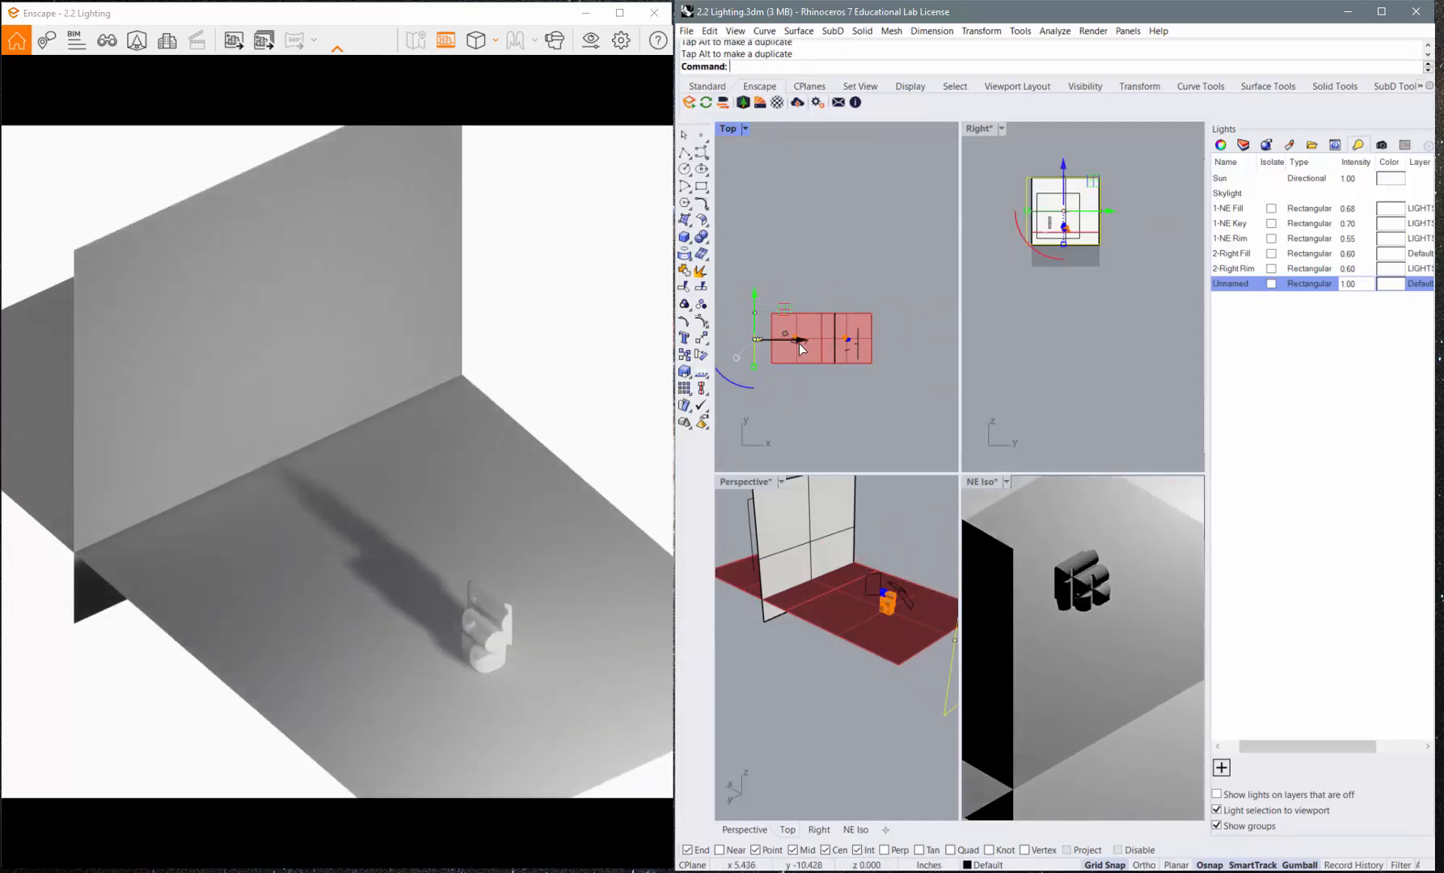
{"action": "left_click_drag", "start_coordinate": [795, 343], "coordinate": [808, 343]}
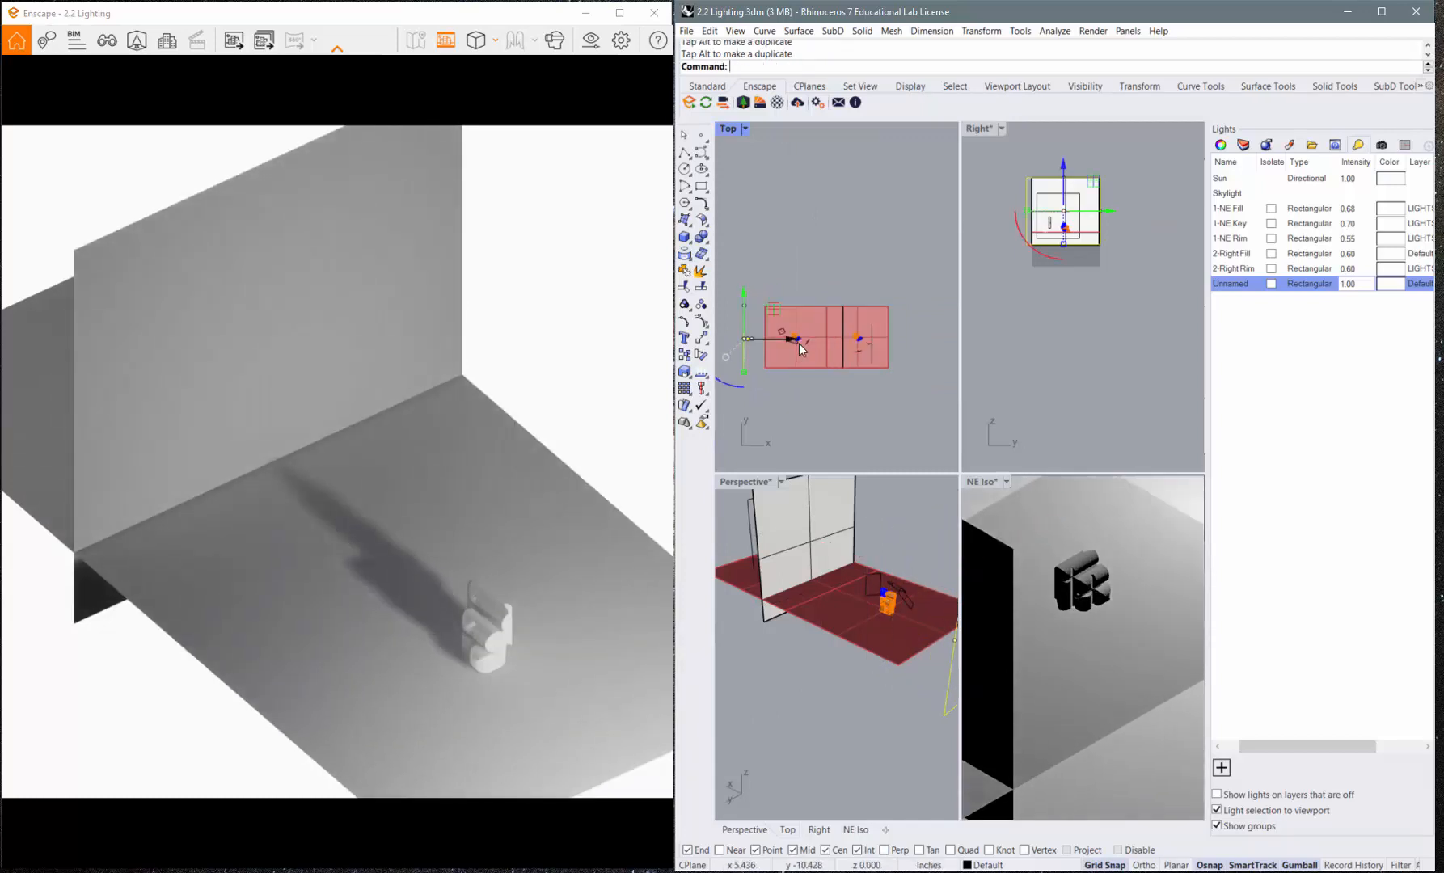
{"action": "left_click_drag", "start_coordinate": [796, 341], "coordinate": [746, 341]}
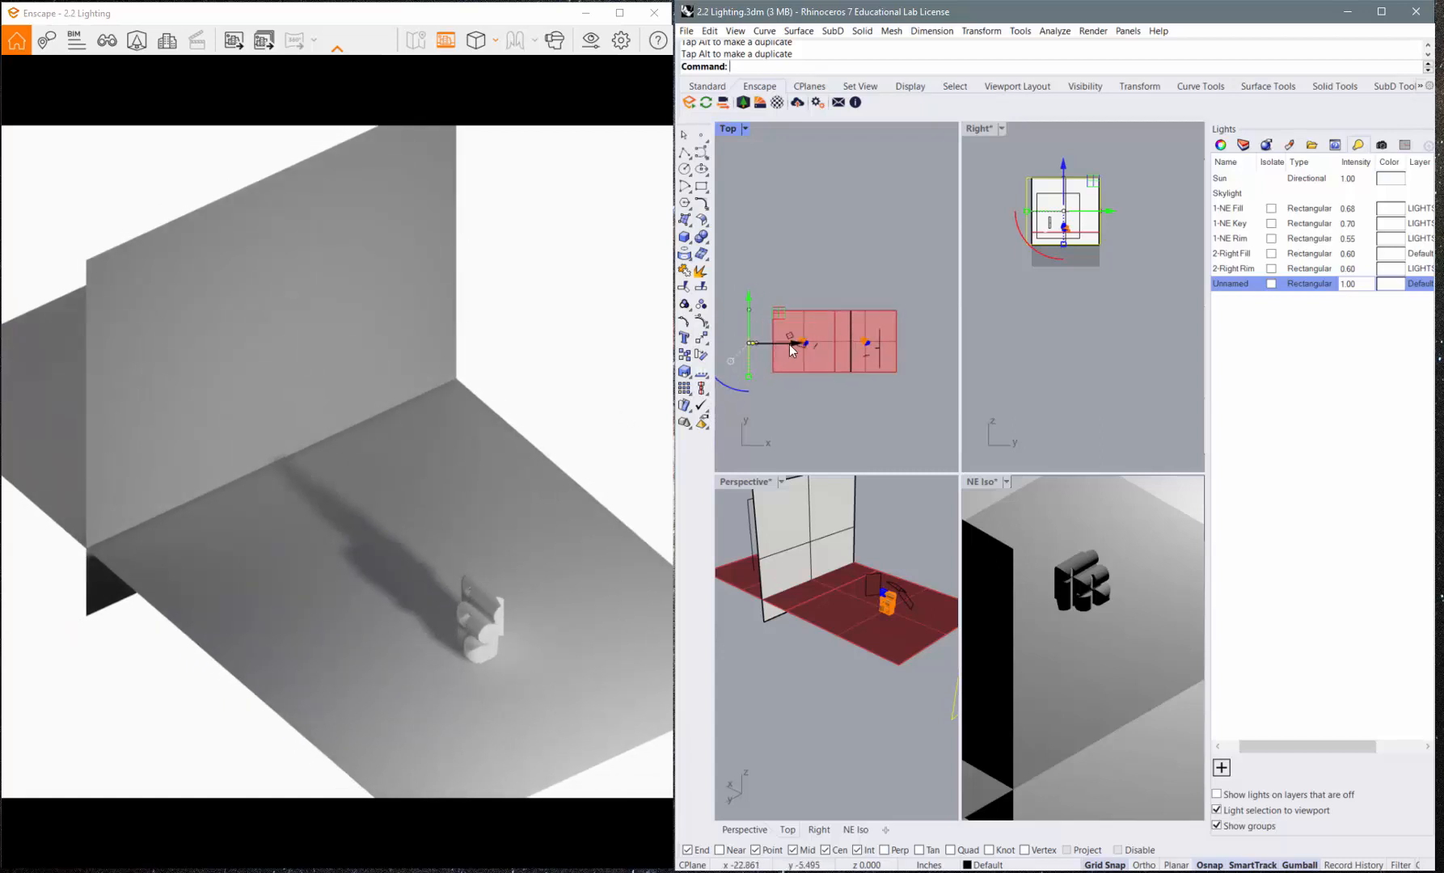
{"action": "left_click_drag", "start_coordinate": [803, 342], "coordinate": [848, 342]}
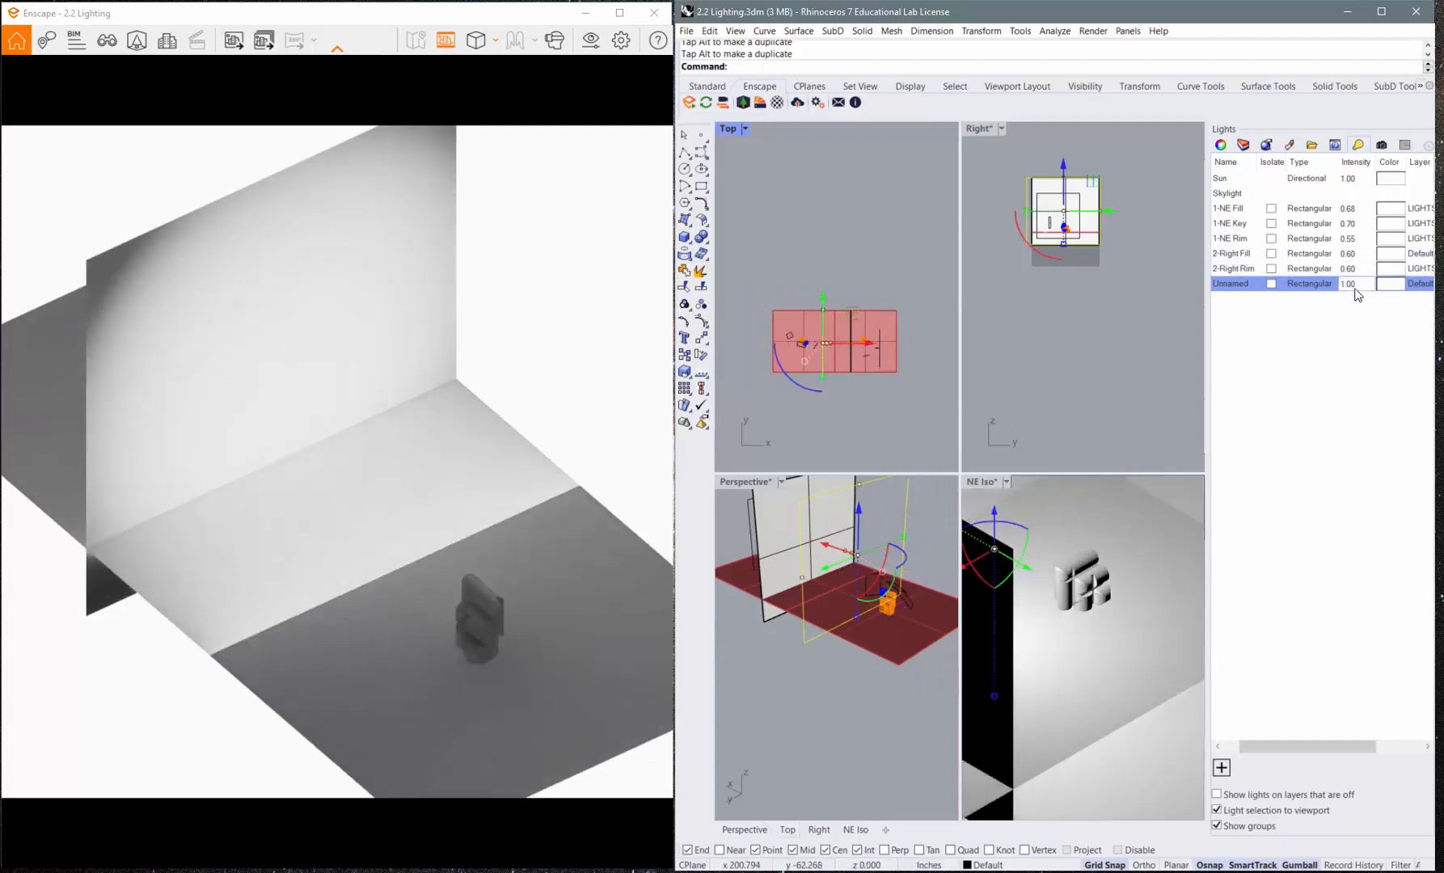
- Try intensities 0.50 and 0.60 for the unnamed rectangular light, settling on 0.70
{"action": "double_click", "coordinate": [1350, 284]}
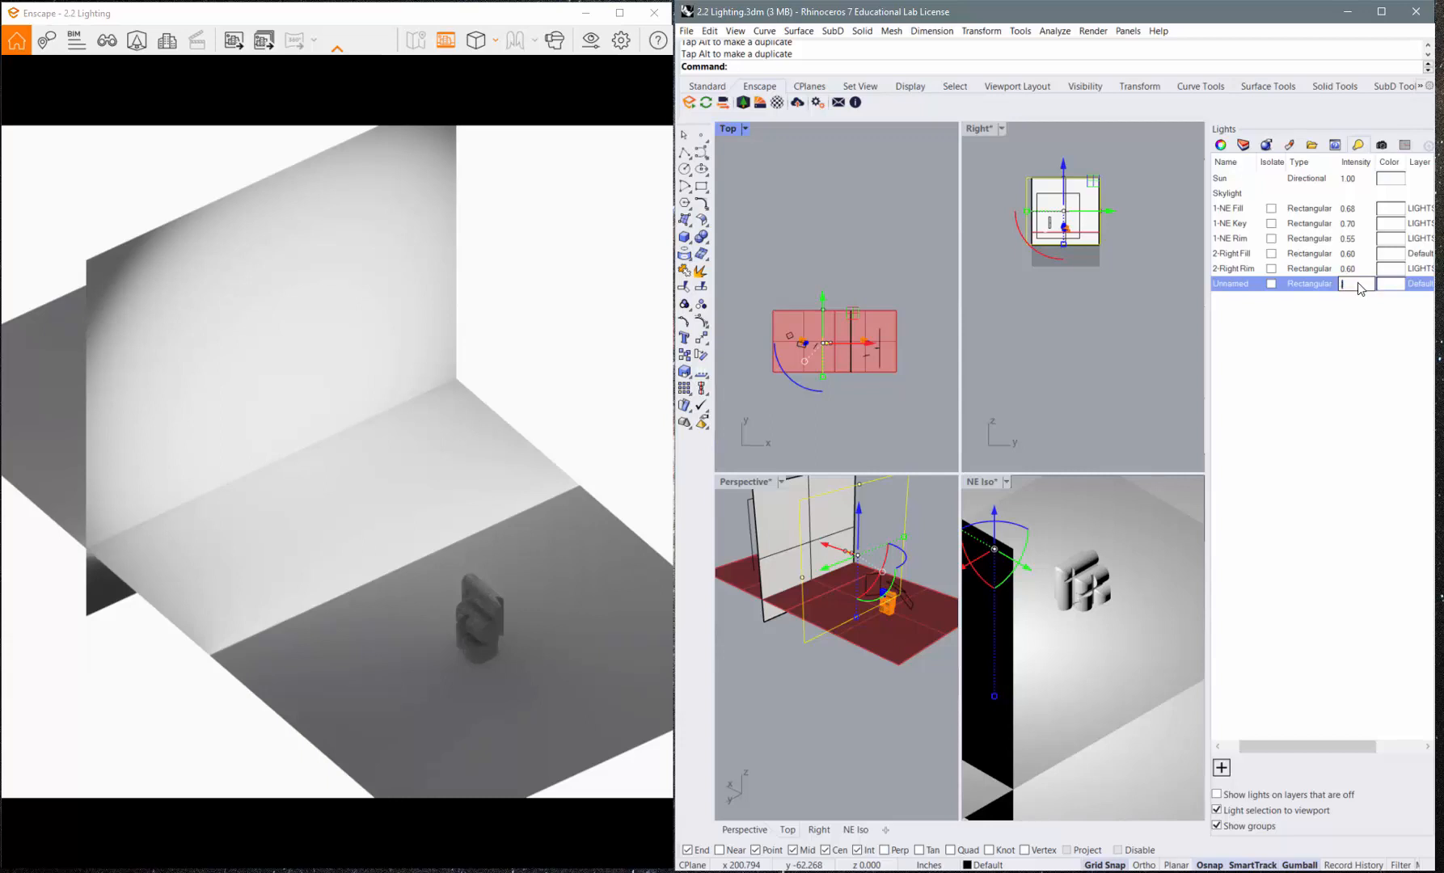
{"action": "type", "text": "0.50"}
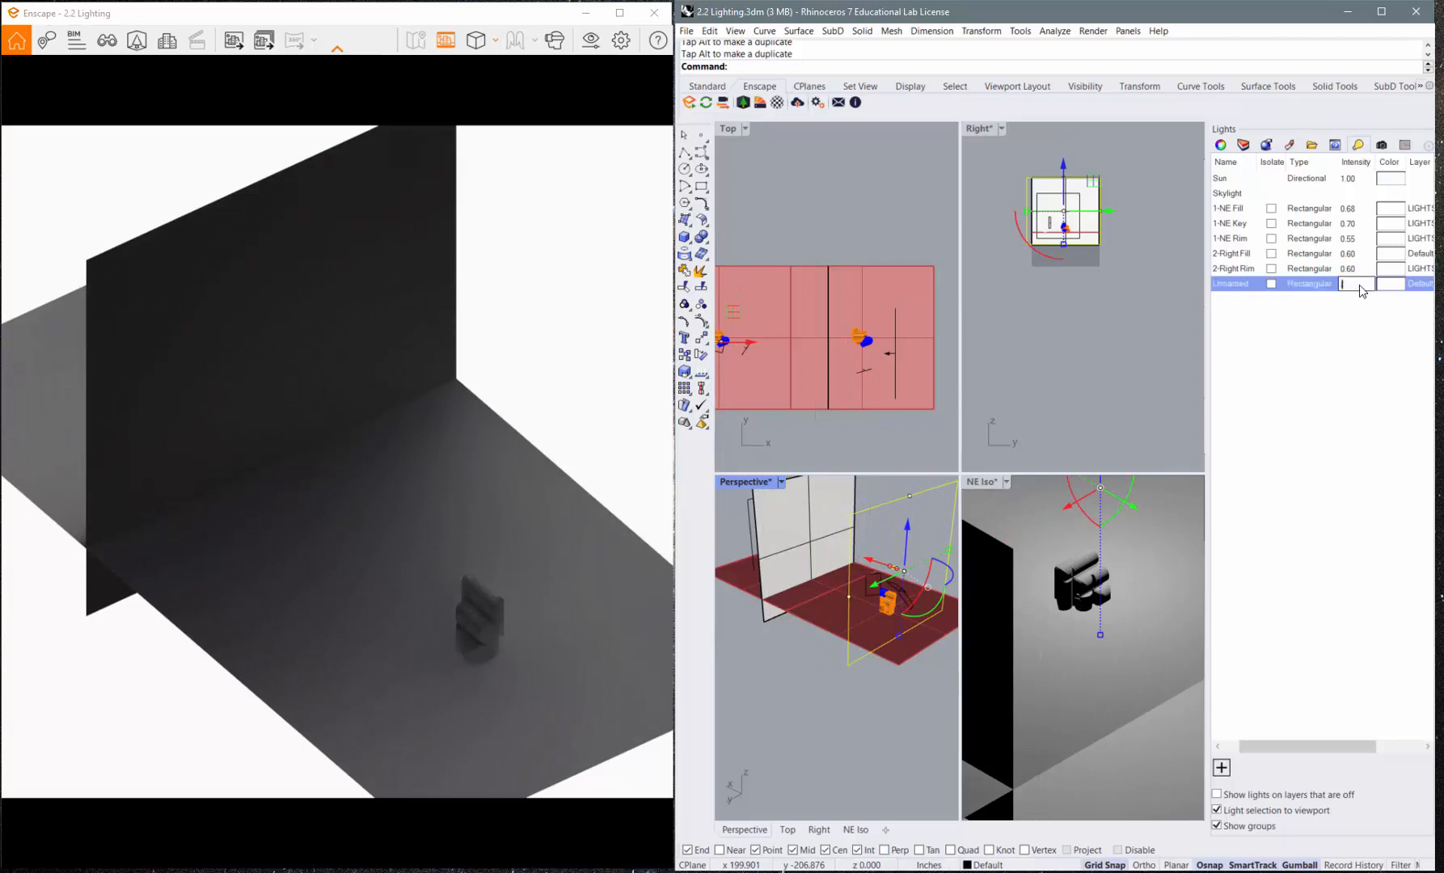
{"action": "type", "text": "0.60"}
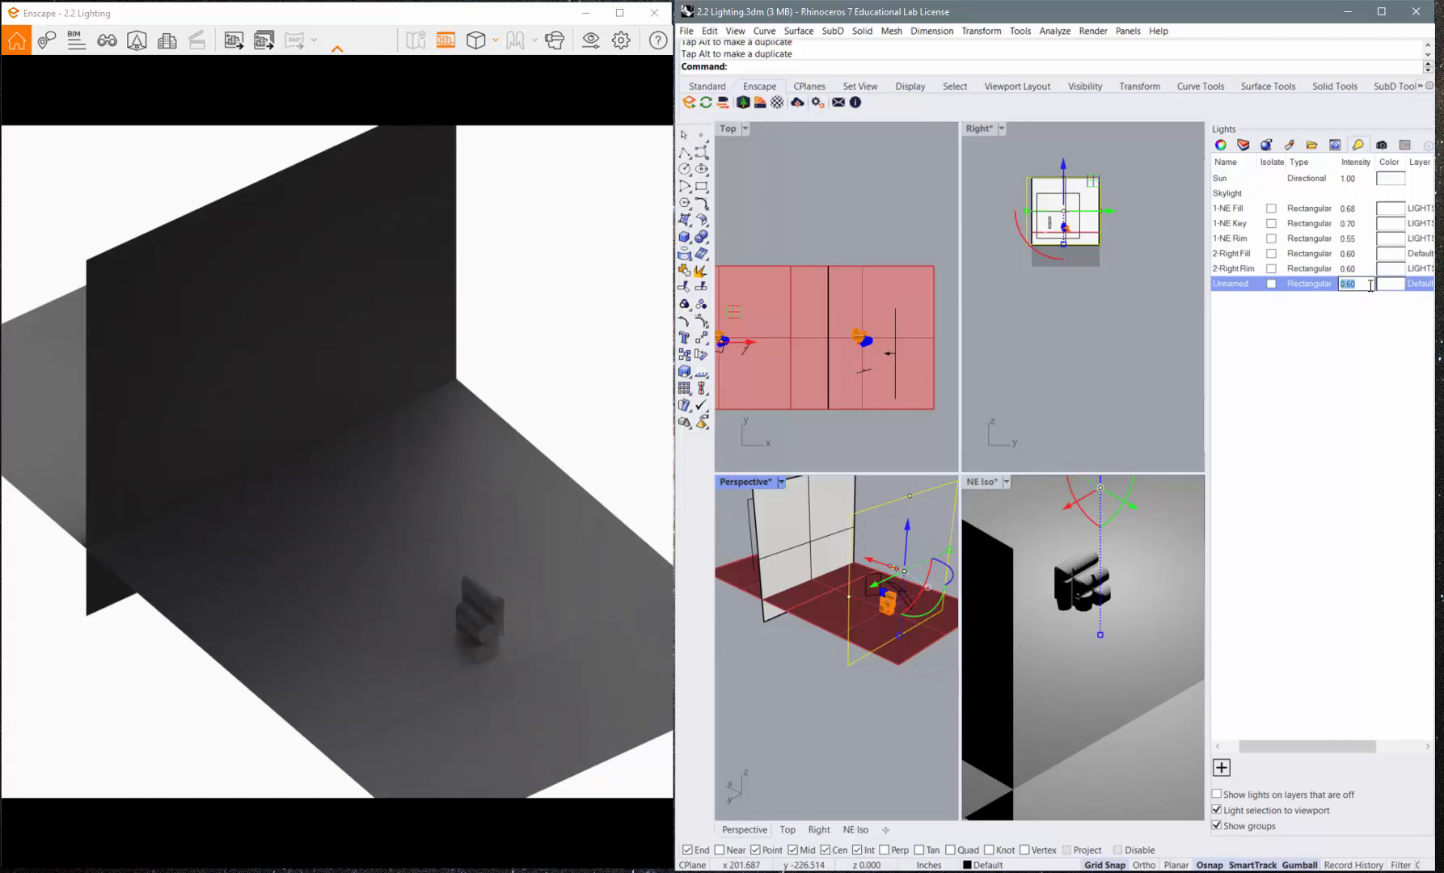
{"action": "type", "text": "0.70"}
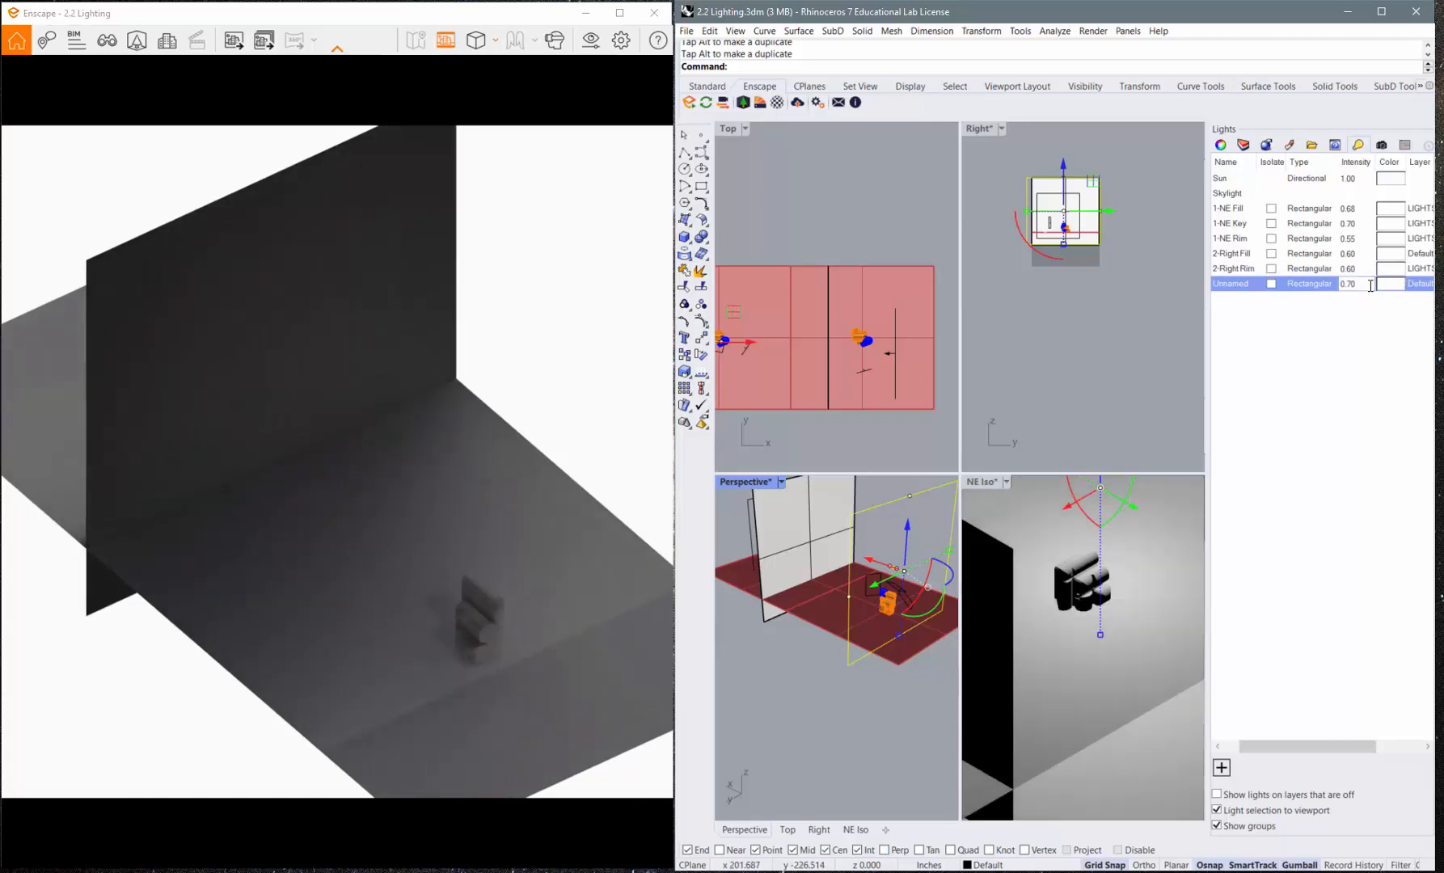